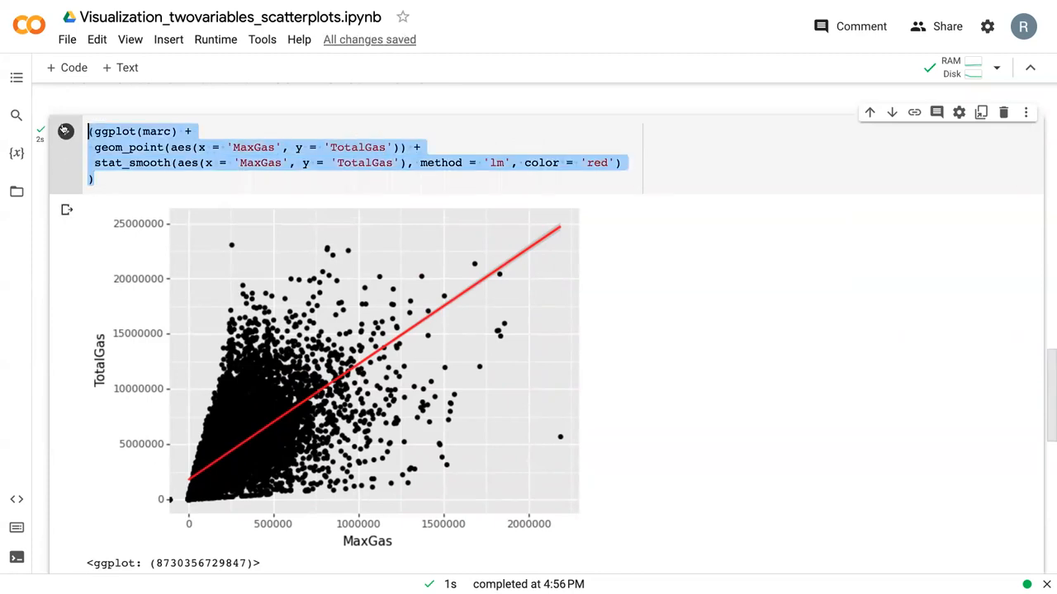
# - Add color = 'DrillType' to geom_point's aes() in the categorical scatterplot cell
pyautogui.scroll(-3)
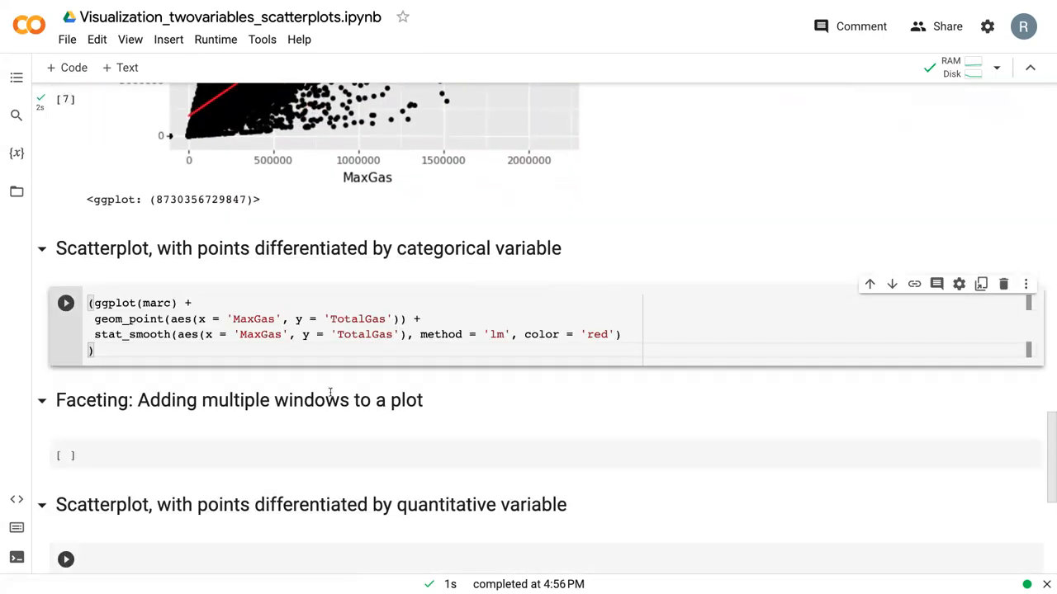
pyautogui.moveTo(401, 378)
pyautogui.write(", color = 'Drill")
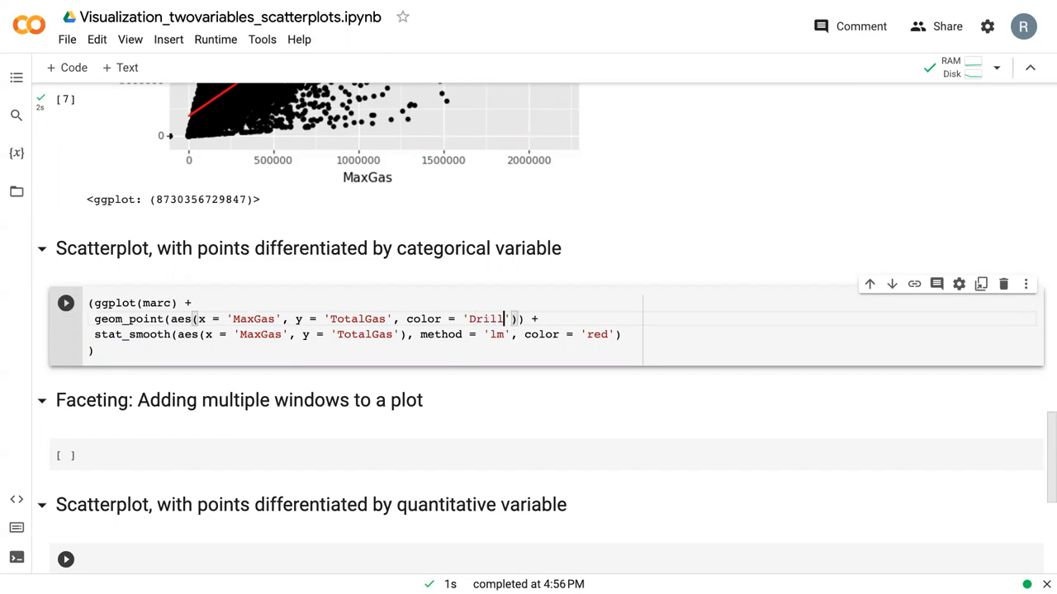
pyautogui.write('Type')
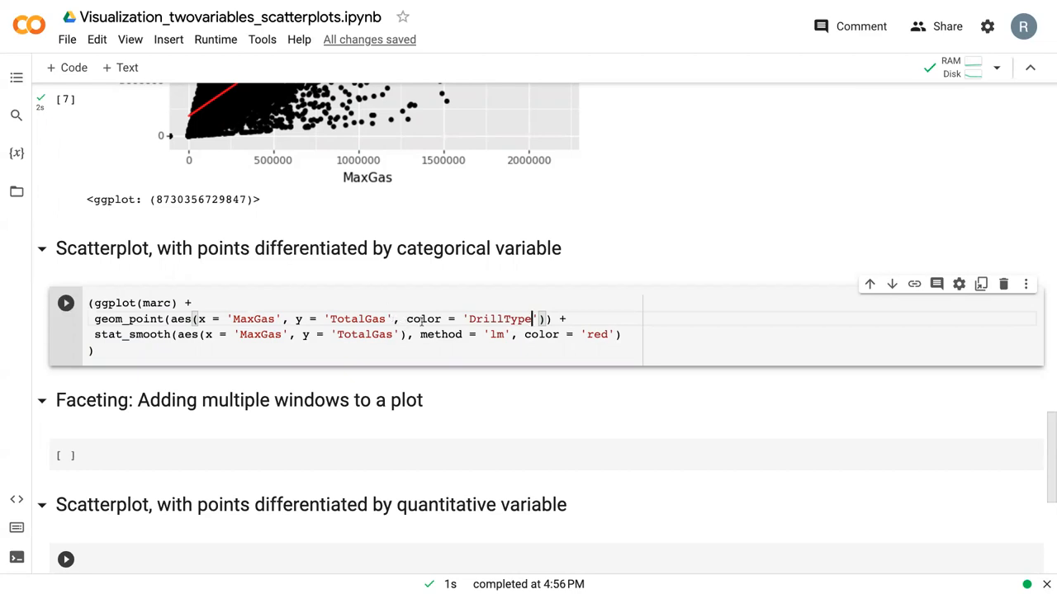
pyautogui.doubleClick(423, 319)
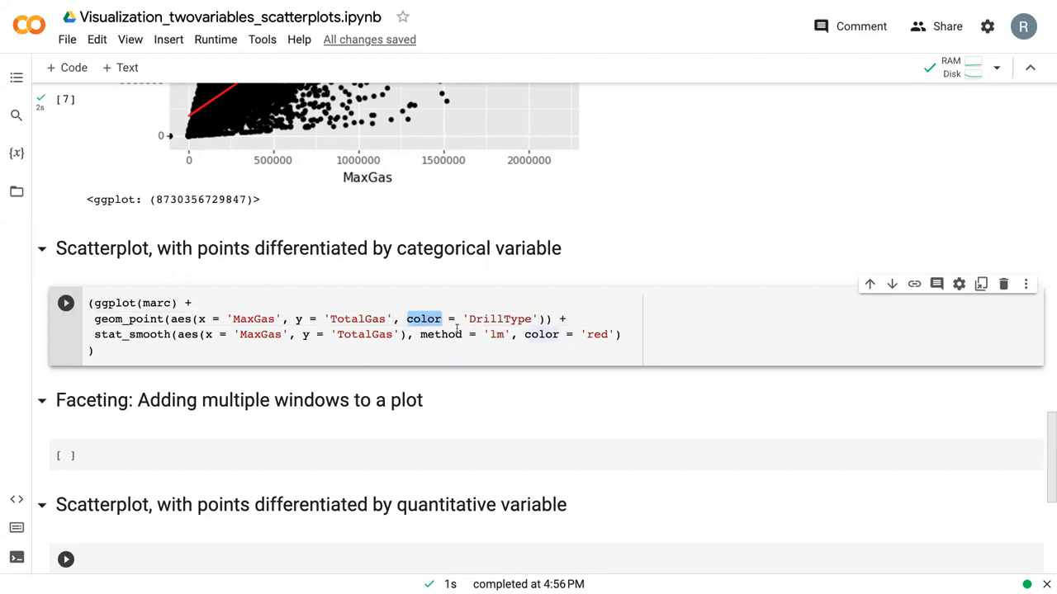
pyautogui.moveTo(424, 318)
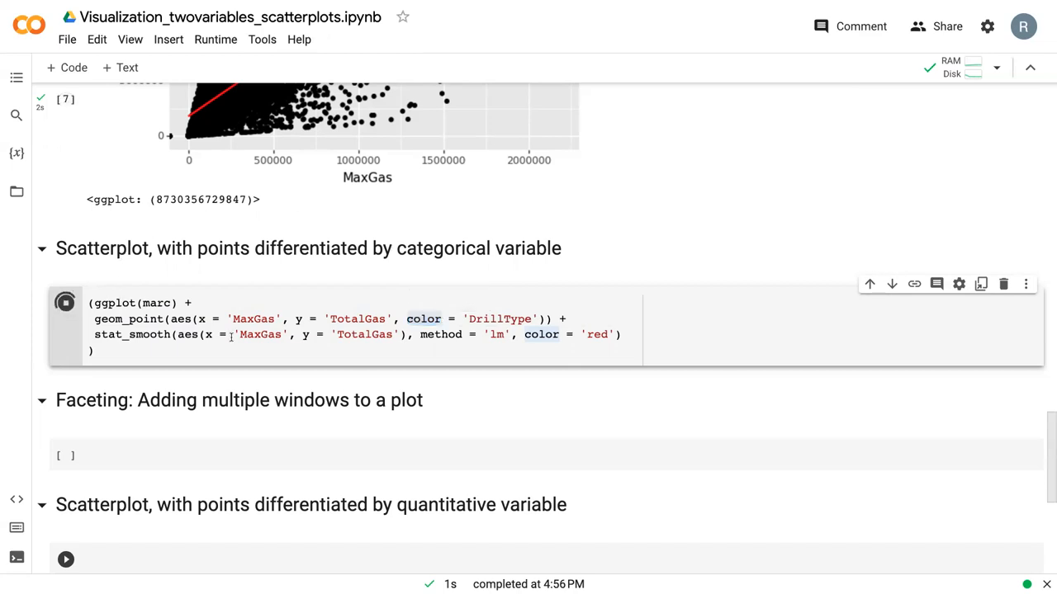
# - Run the cell and view the plot with its D, H, U, V legend
pyautogui.click(65, 301)
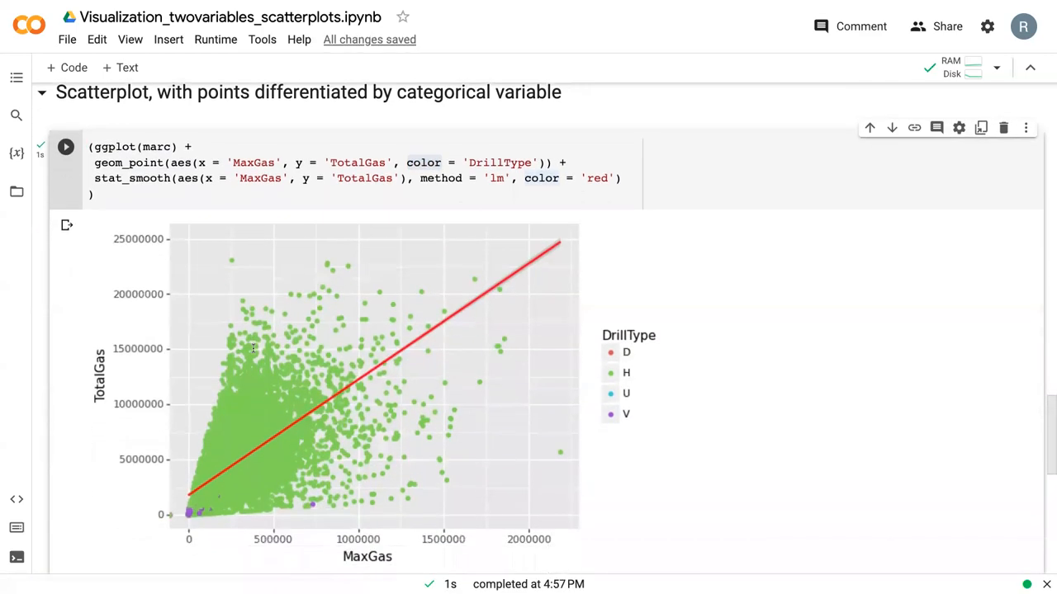
pyautogui.scroll(-3)
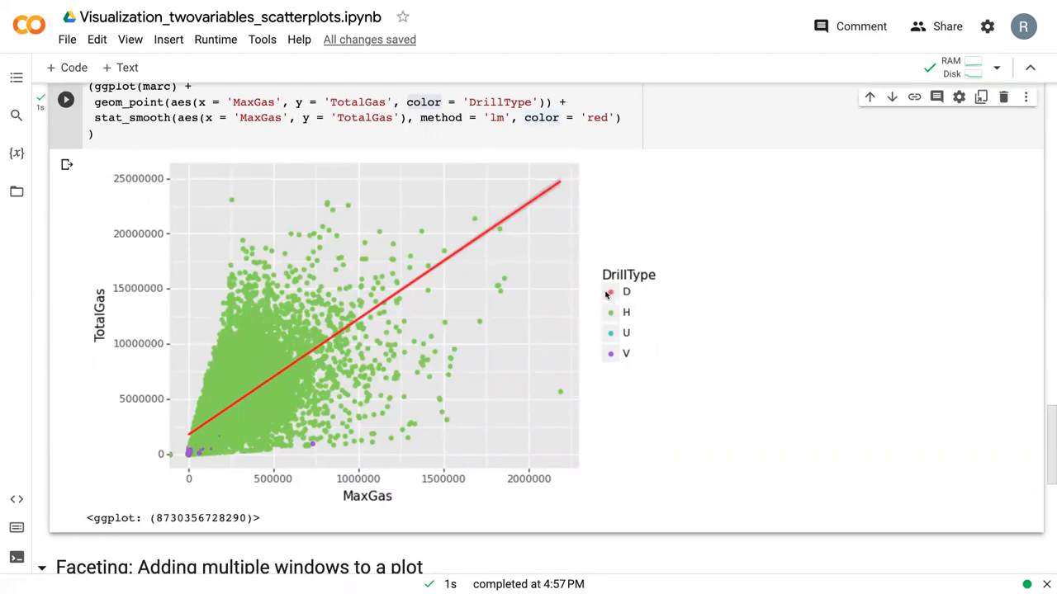
pyautogui.moveTo(625, 363)
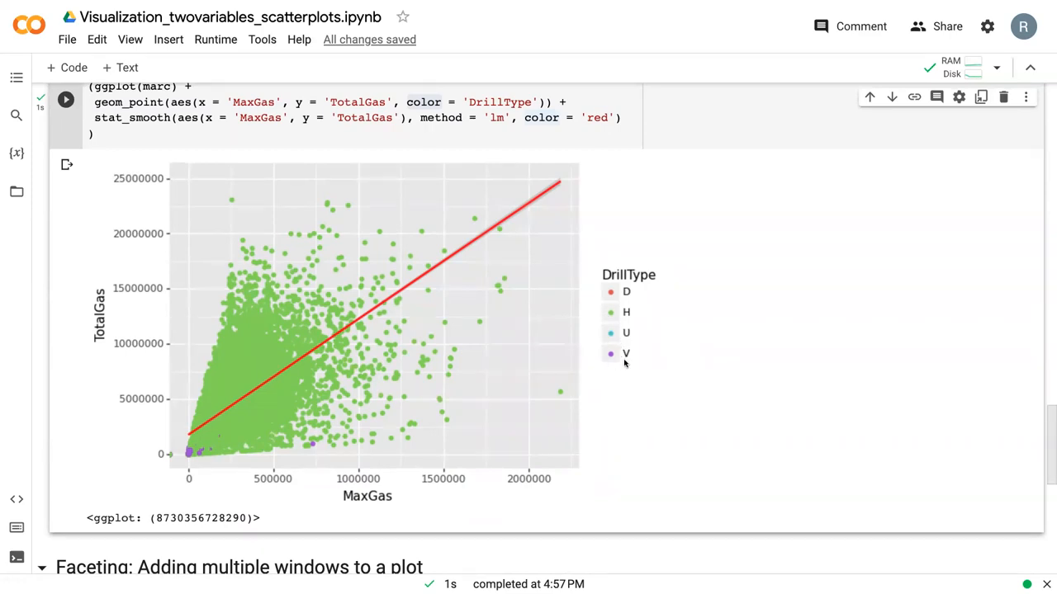
pyautogui.moveTo(634, 364)
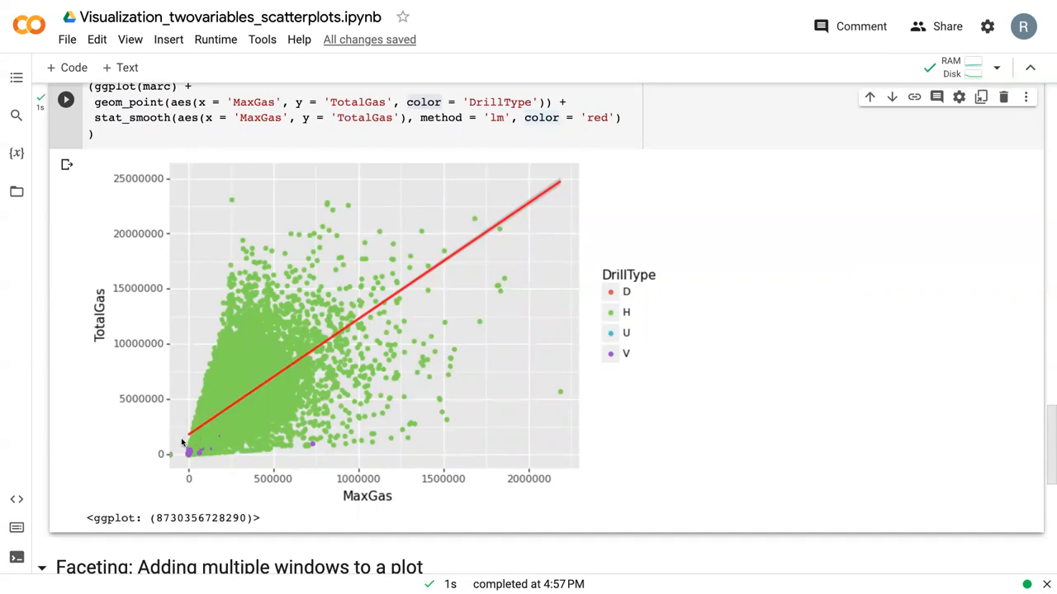
pyautogui.moveTo(345, 426)
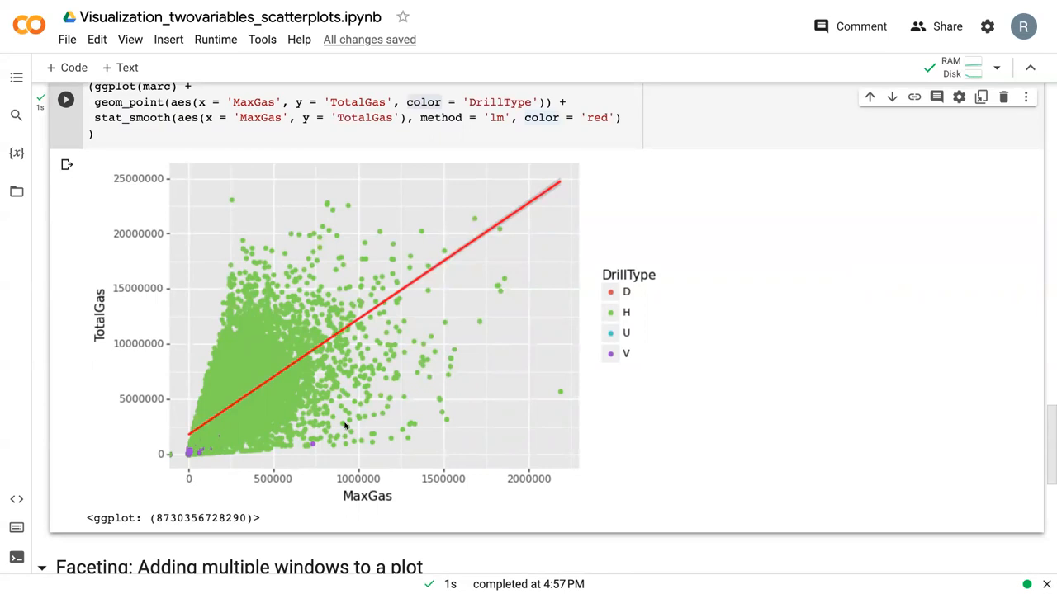
pyautogui.moveTo(236, 501)
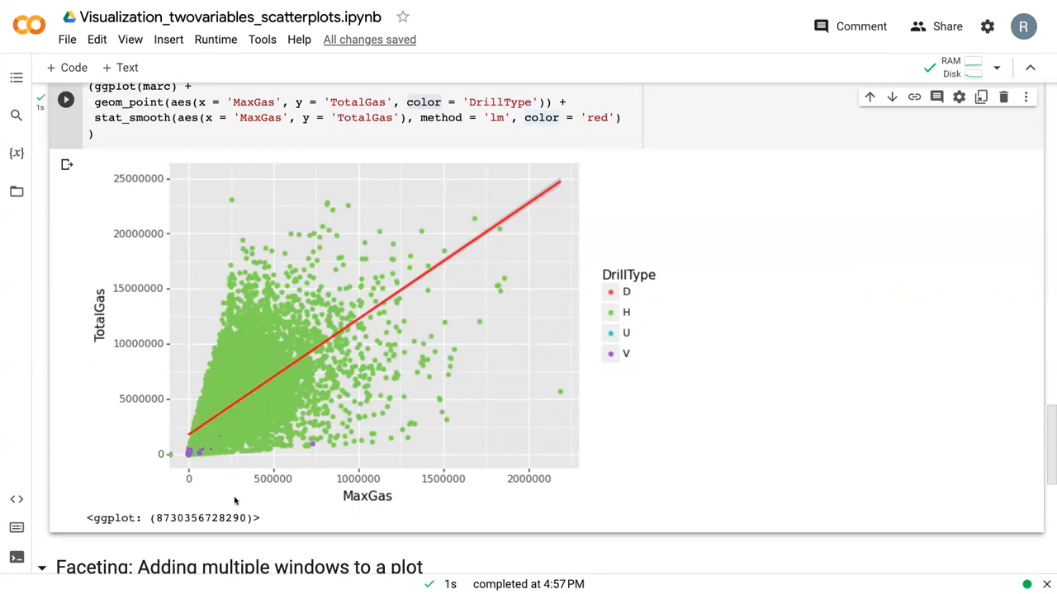
pyautogui.moveTo(293, 400)
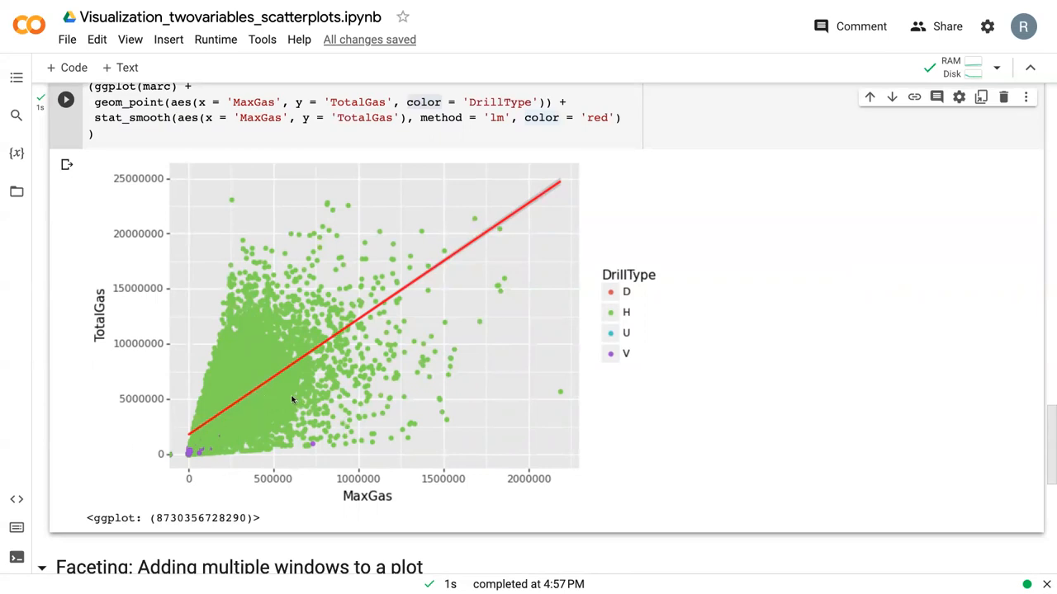
pyautogui.moveTo(591, 319)
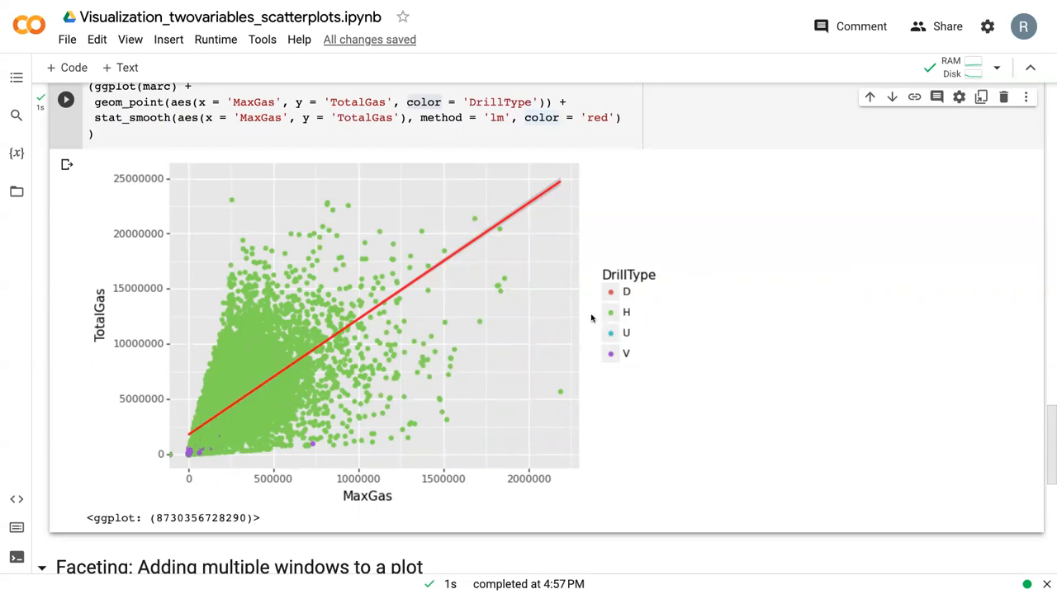
pyautogui.moveTo(553, 128)
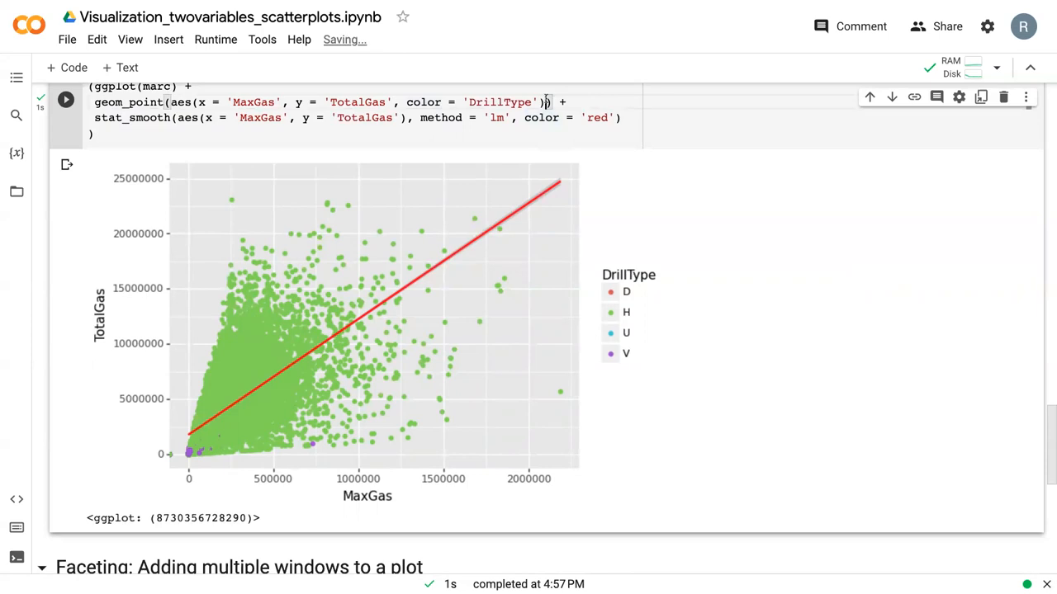
# - Add alpha = 0.5 to geom_point and rerun the cell
pyautogui.write(', alpha =')
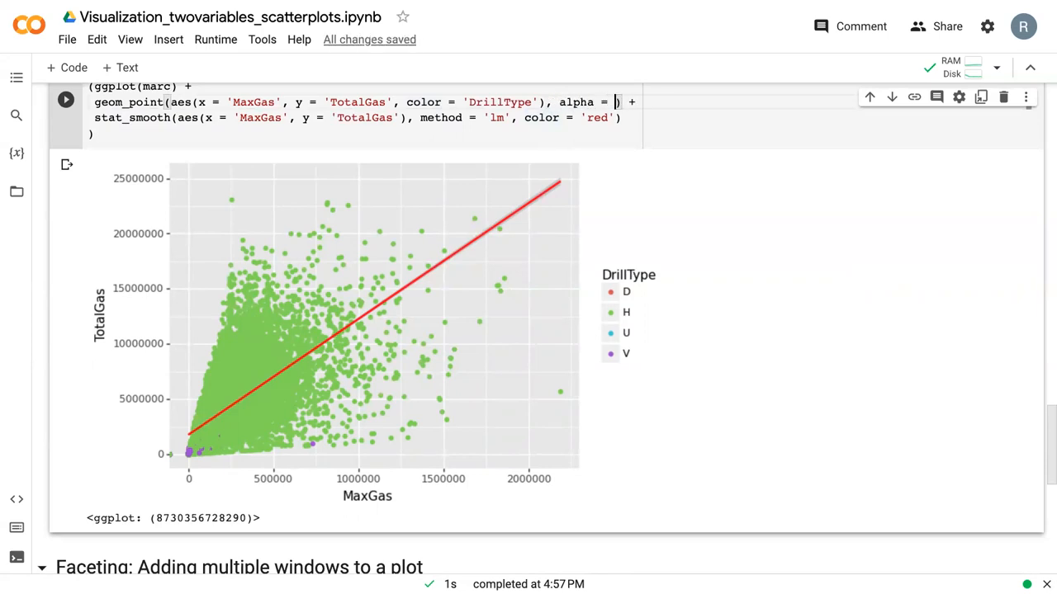
pyautogui.write('.')
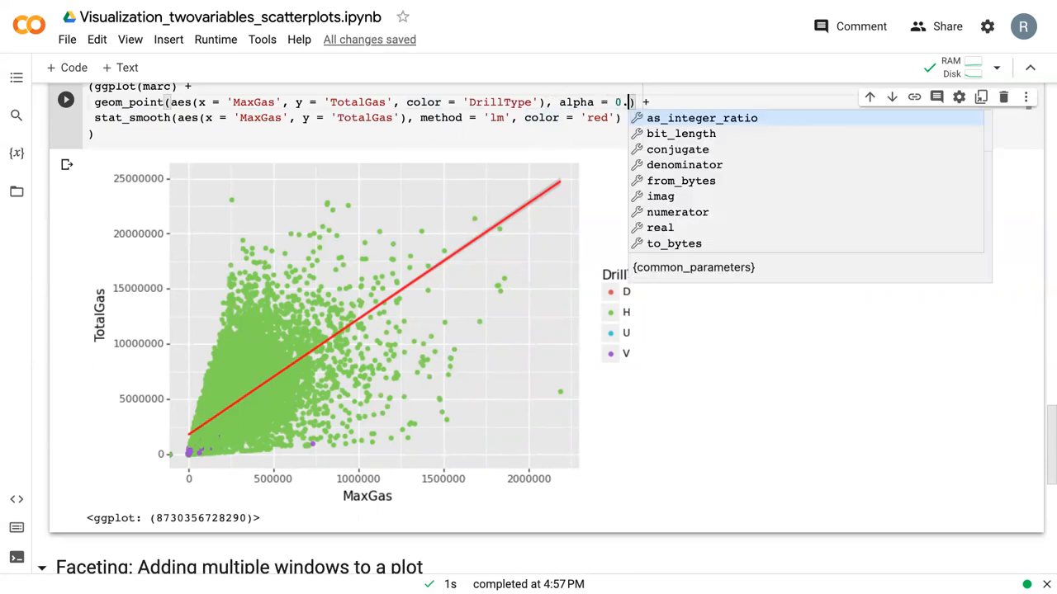
pyautogui.write('5')
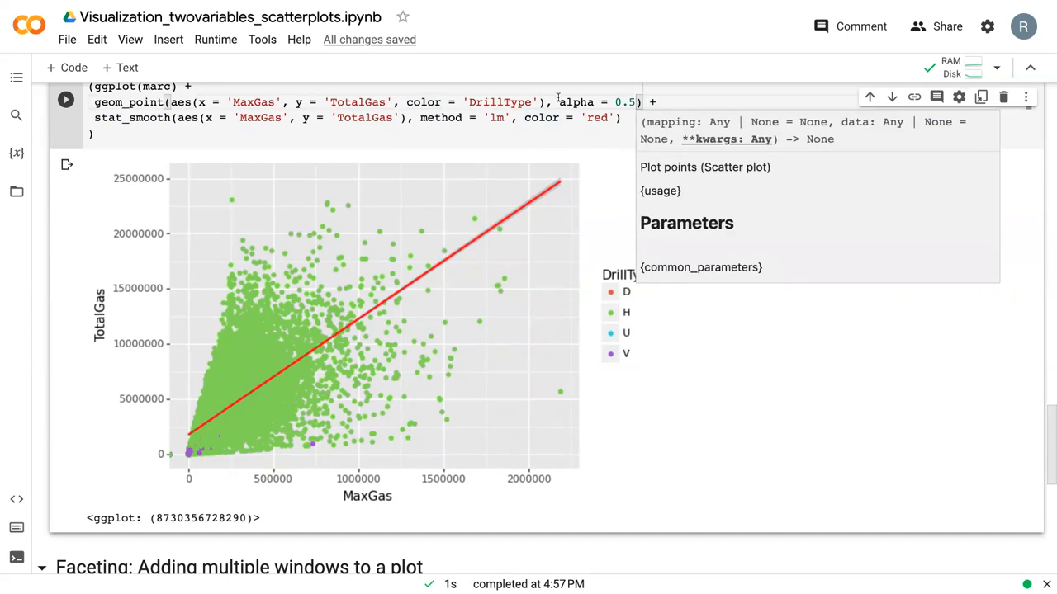
pyautogui.doubleClick(576, 102)
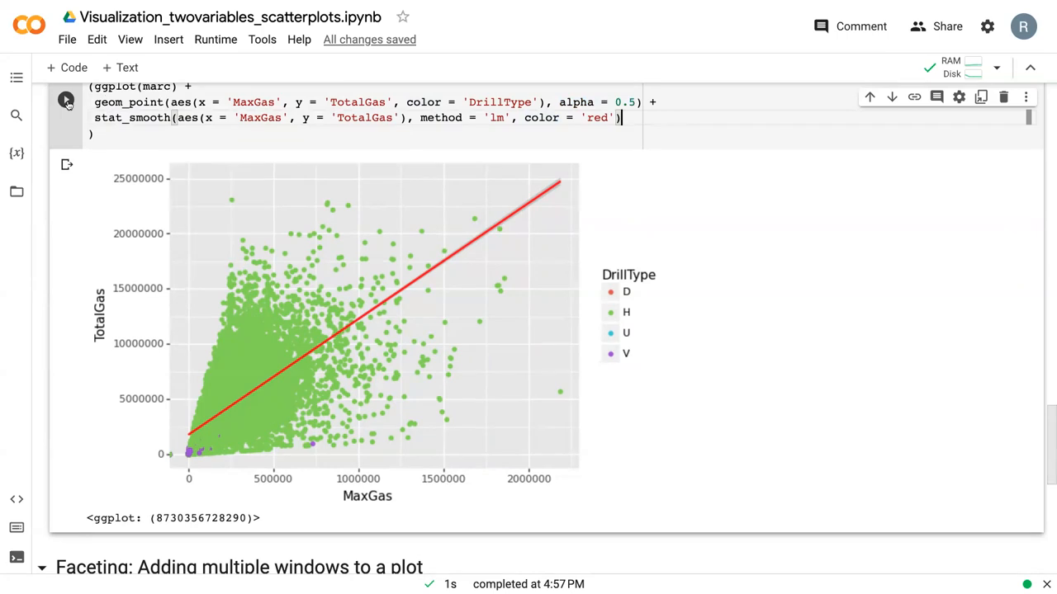
pyautogui.click(65, 99)
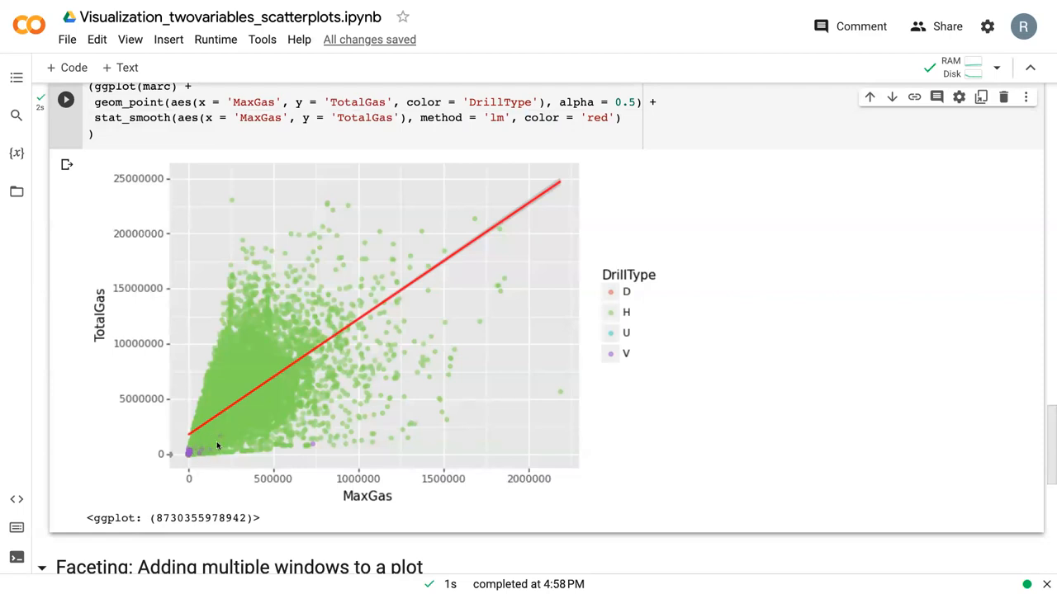
pyautogui.moveTo(502, 293)
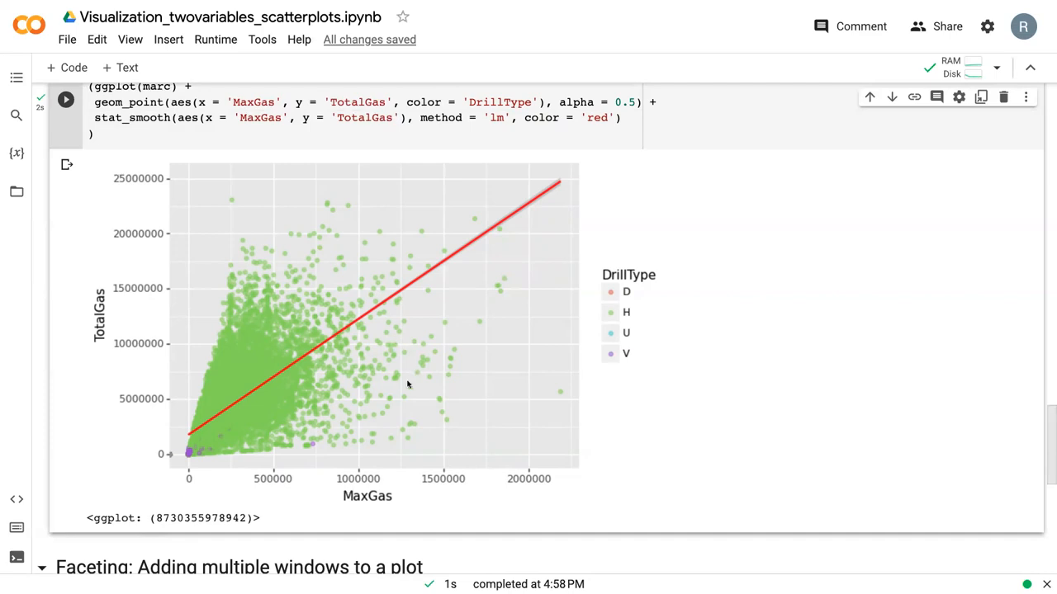
pyautogui.moveTo(427, 432)
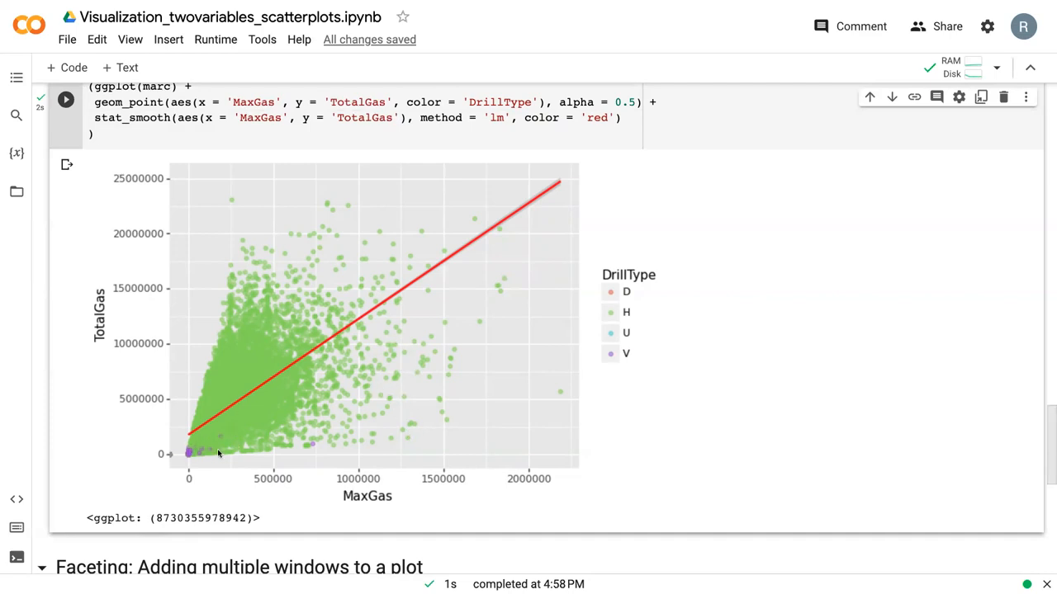
pyautogui.moveTo(229, 439)
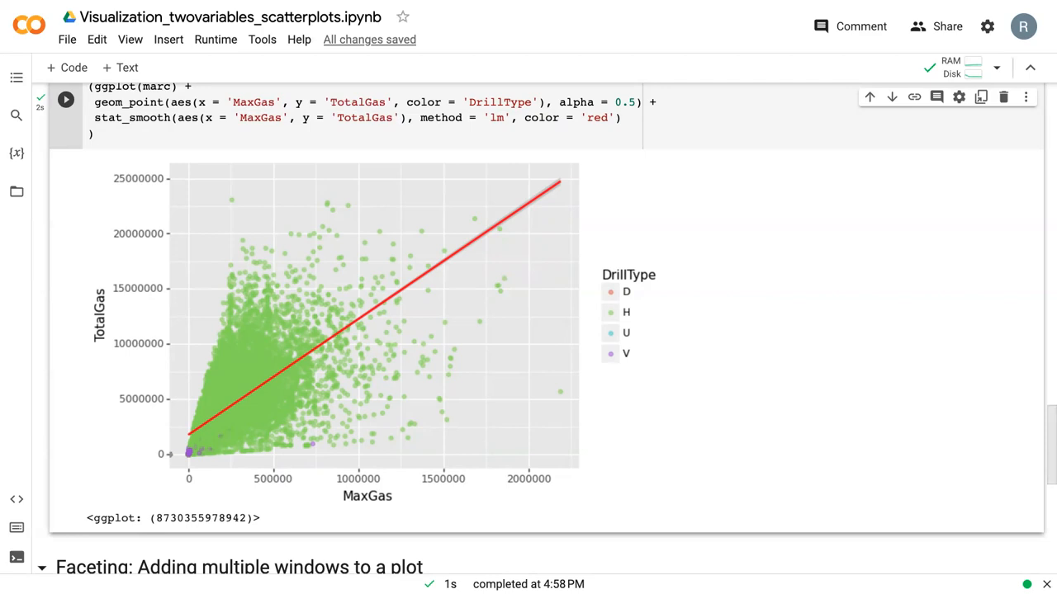
# - Append facet_wrap('~DrillType', scales = 'free') to the plot code in the faceting cell
pyautogui.scroll(-3)
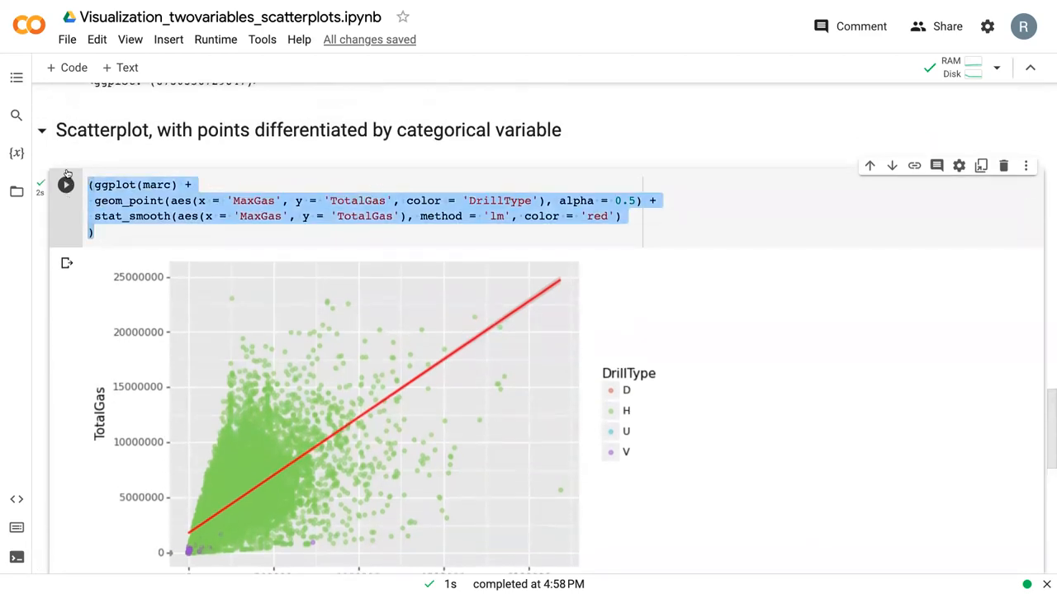
pyautogui.scroll(-3)
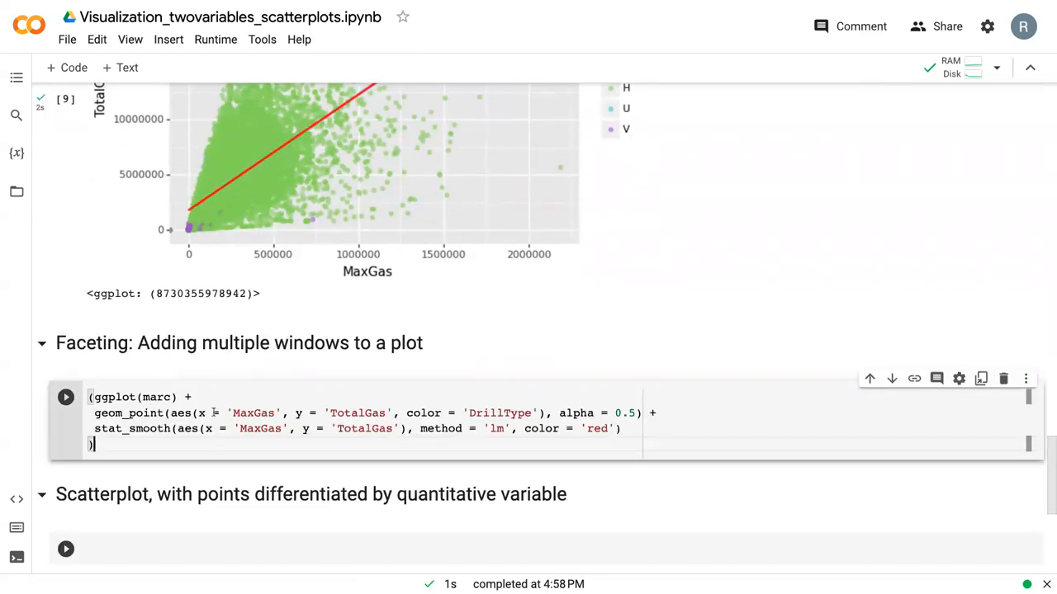
pyautogui.scroll(-3)
pyautogui.write(' +')
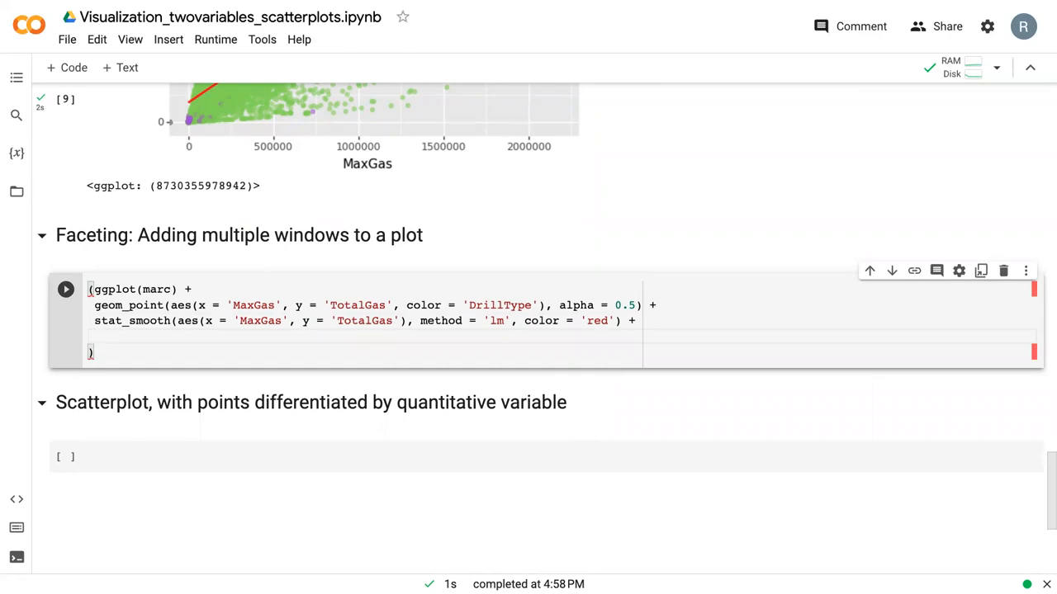
pyautogui.write('fect_wrap')
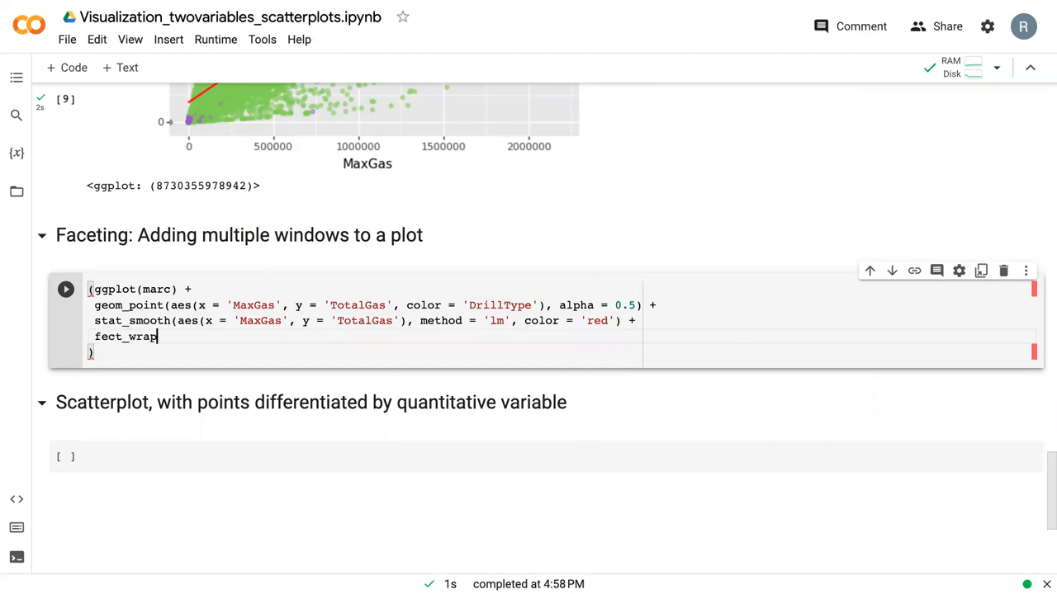
pyautogui.write('()')
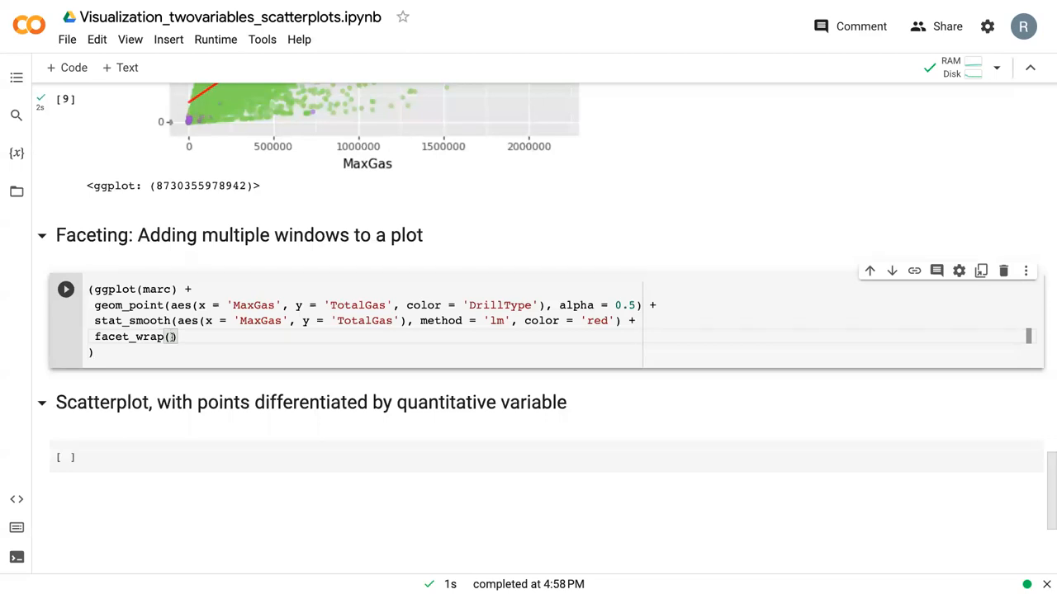
pyautogui.write("''")
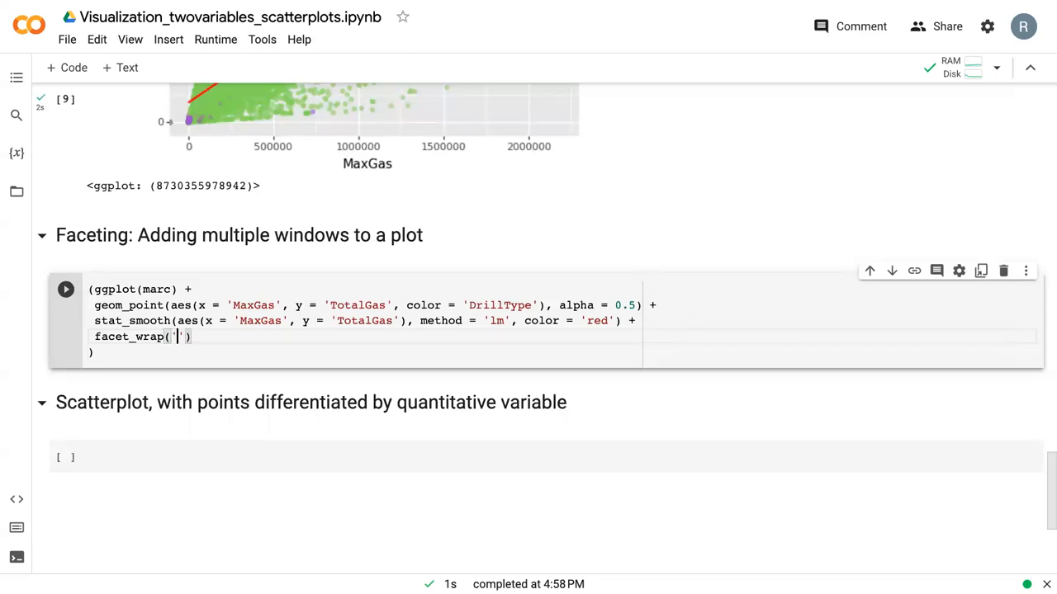
pyautogui.write('~')
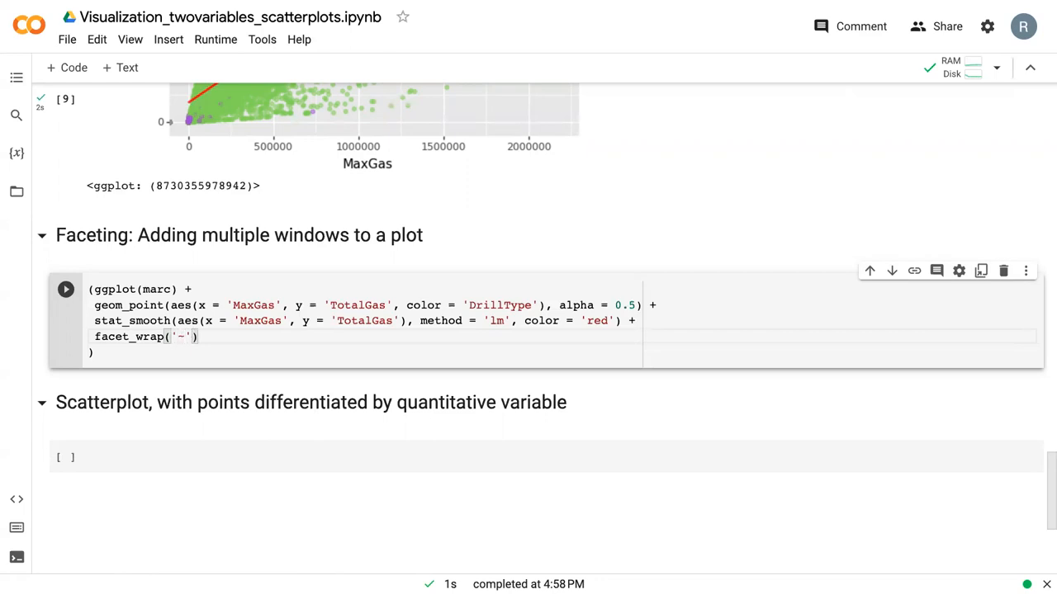
pyautogui.write('Drillty')
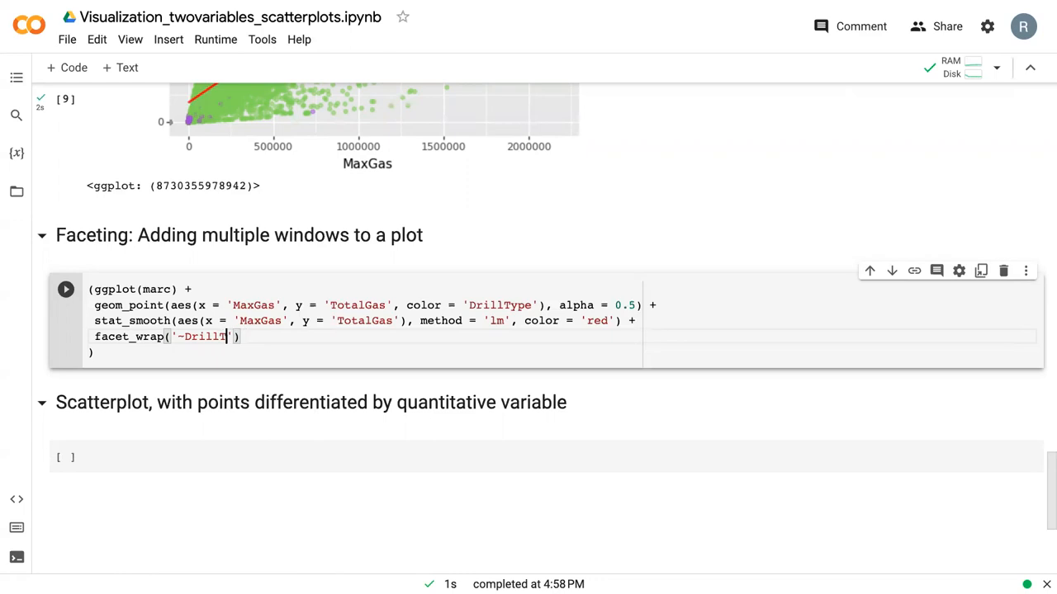
pyautogui.write('ype')
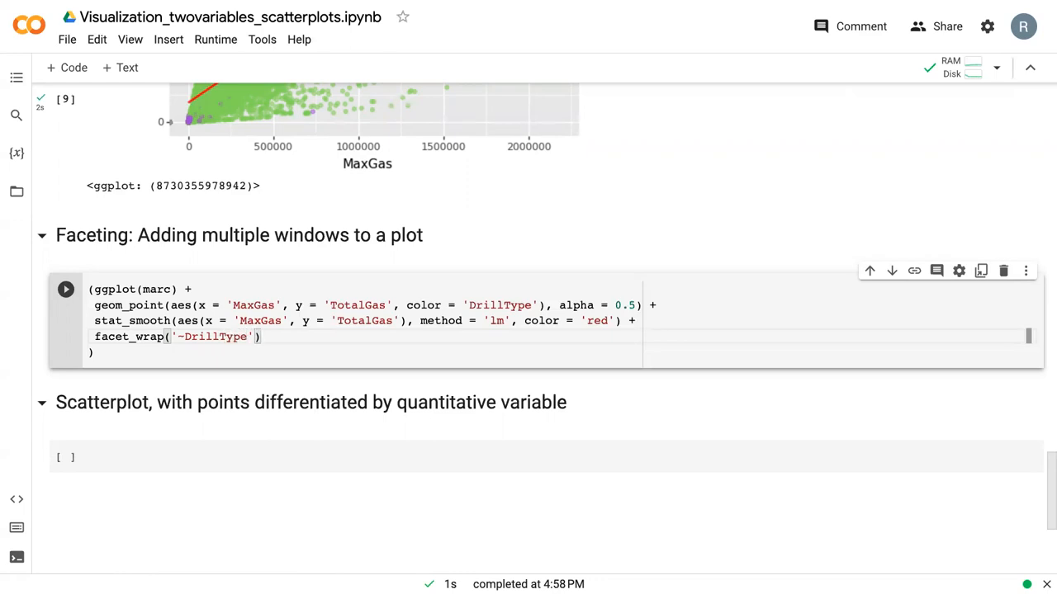
pyautogui.write(', scales =')
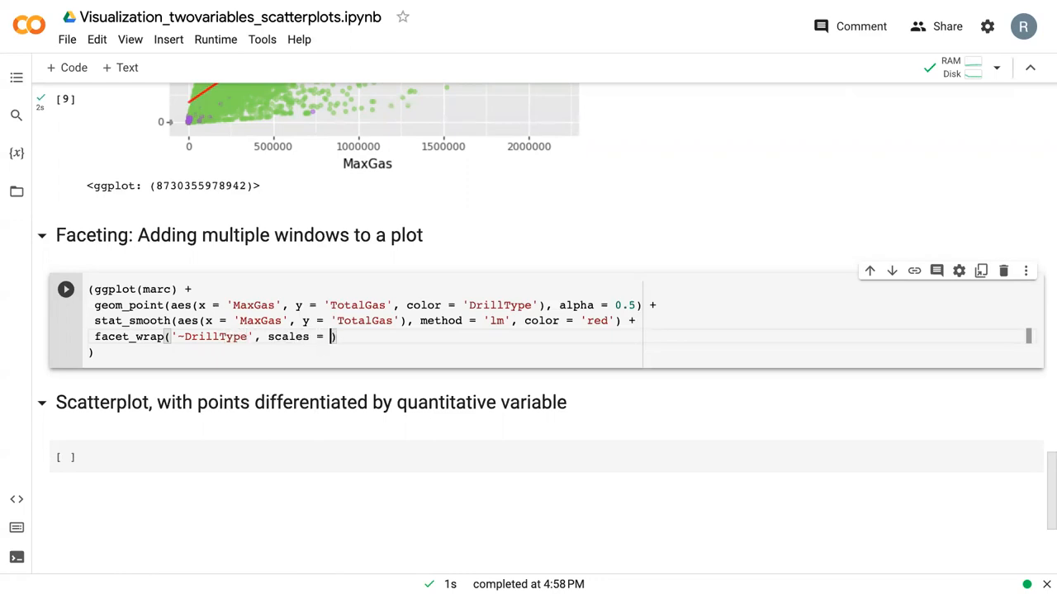
pyautogui.write("'free'")
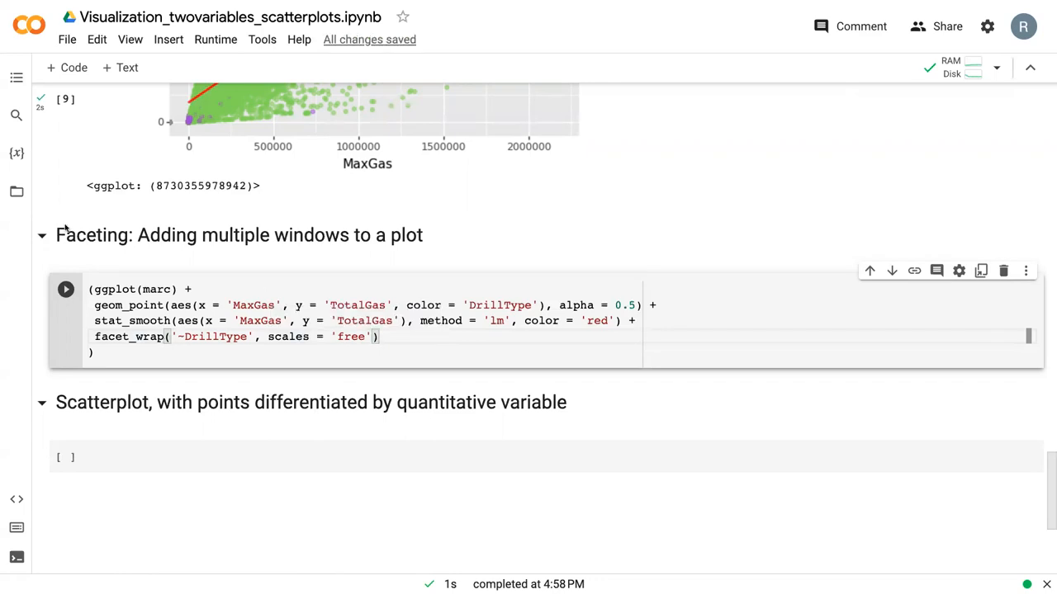
# - Run the faceting cell and scroll through the four DrillType panels D, H, U, V
pyautogui.click(66, 289)
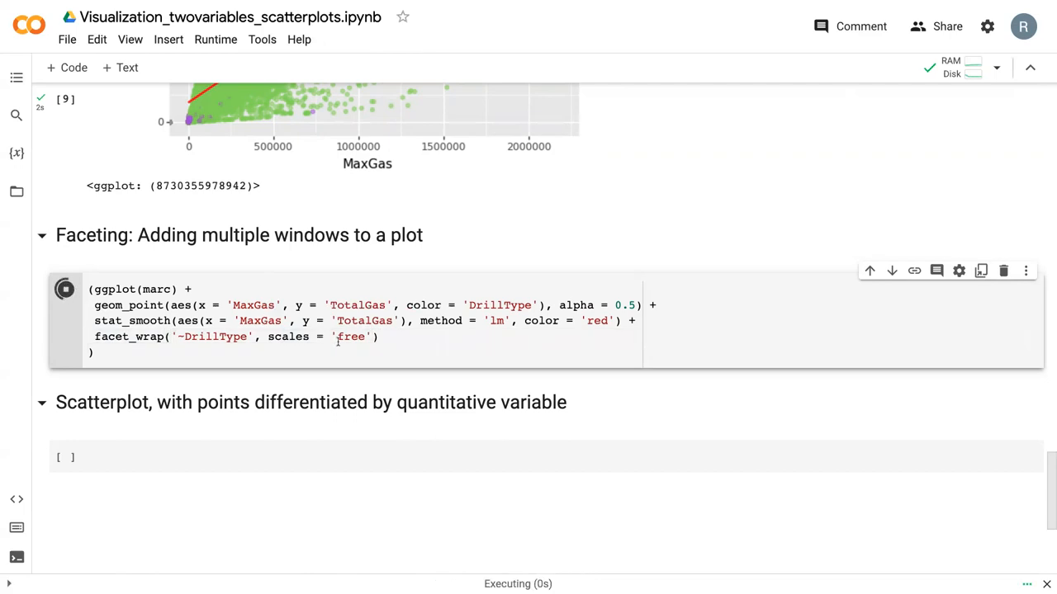
pyautogui.click(65, 289)
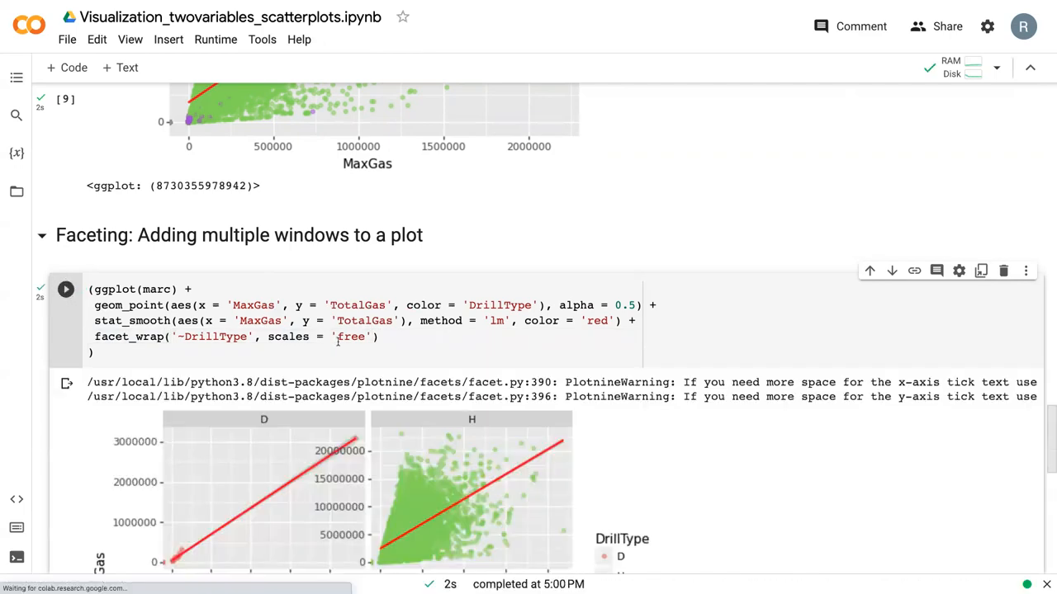
pyautogui.scroll(-3)
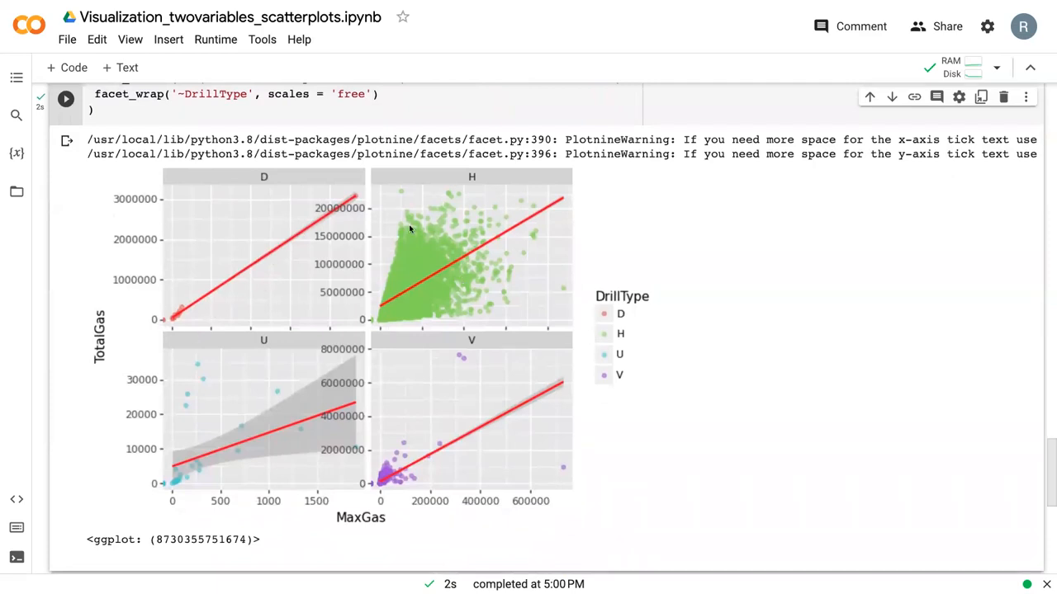
pyautogui.moveTo(645, 324)
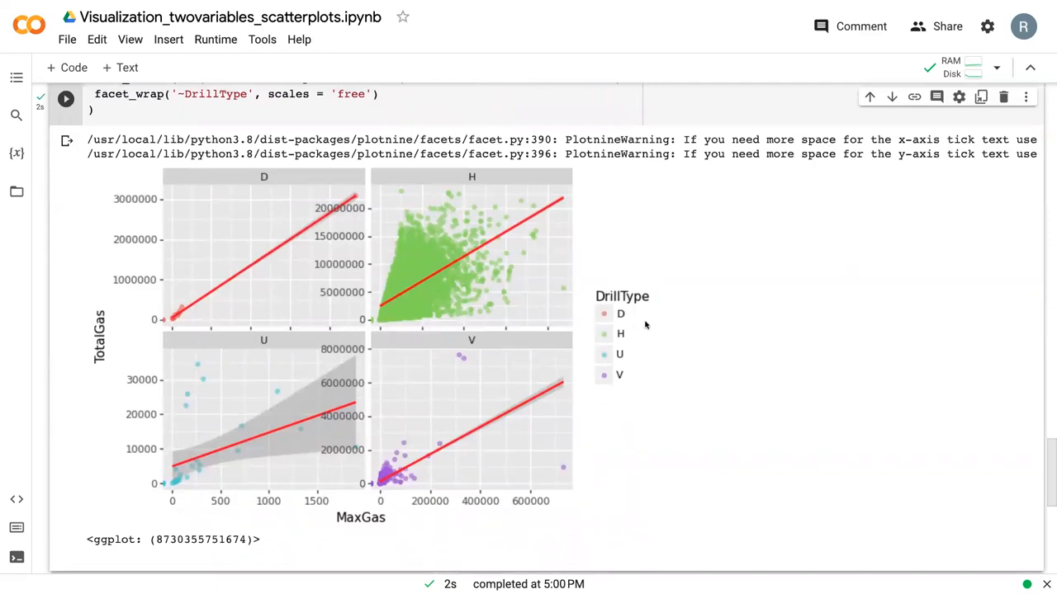
pyautogui.moveTo(615, 320)
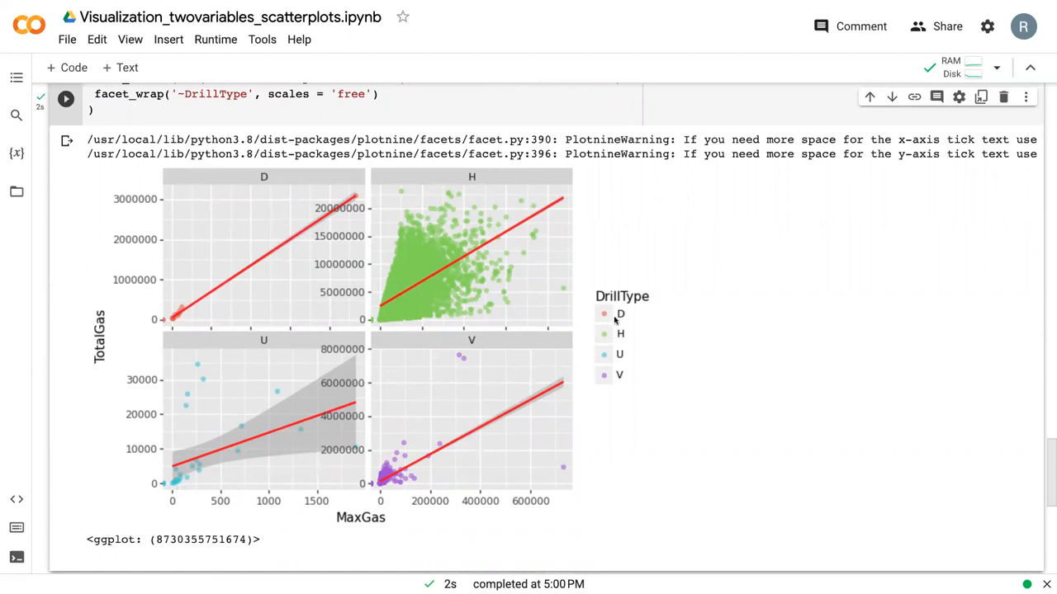
pyautogui.moveTo(440, 421)
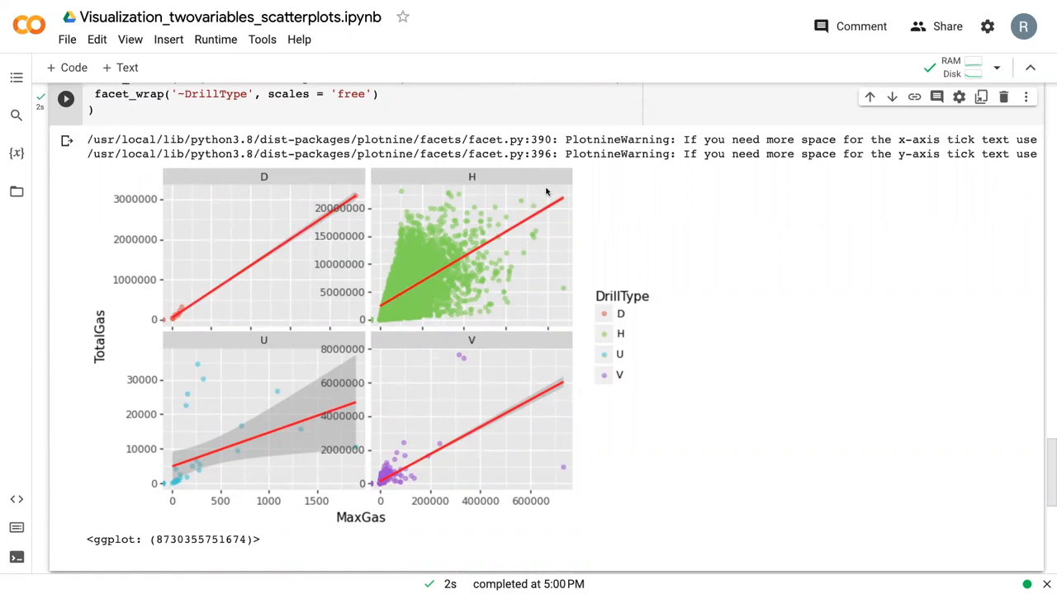
pyautogui.moveTo(310, 355)
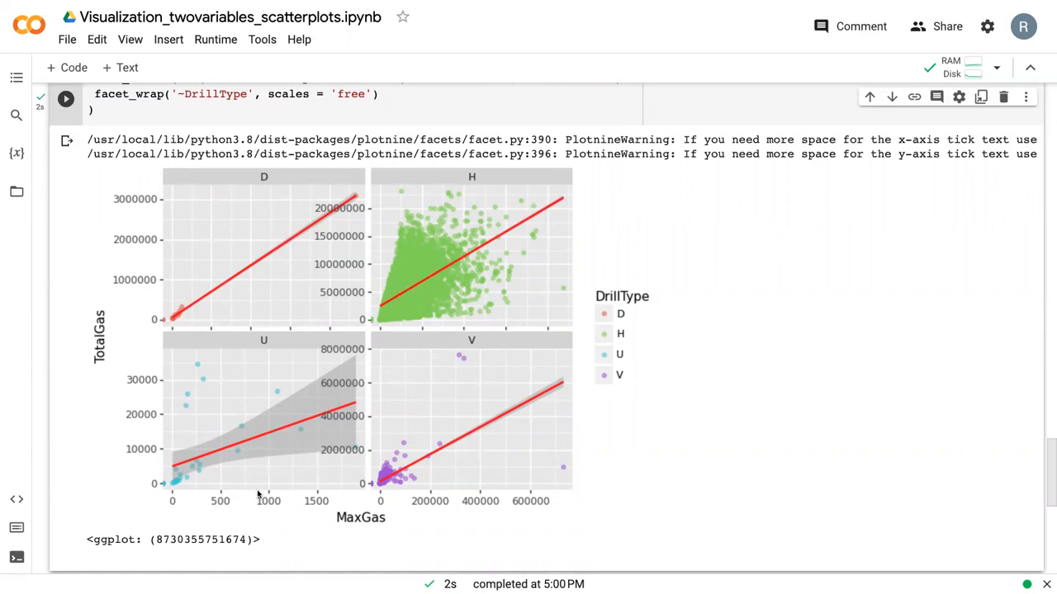
pyautogui.moveTo(355, 355)
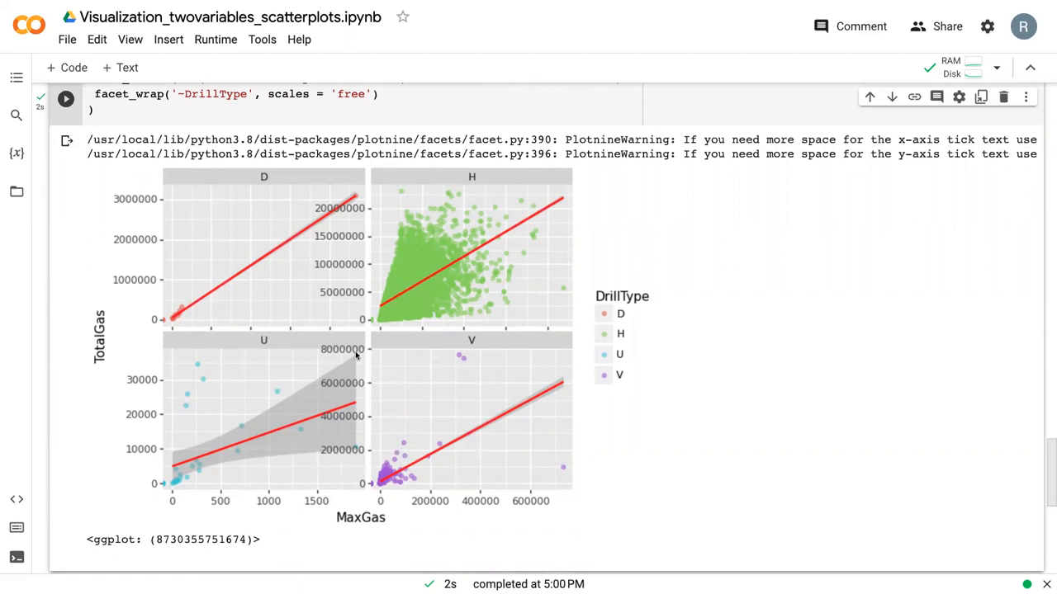
pyautogui.moveTo(140, 120)
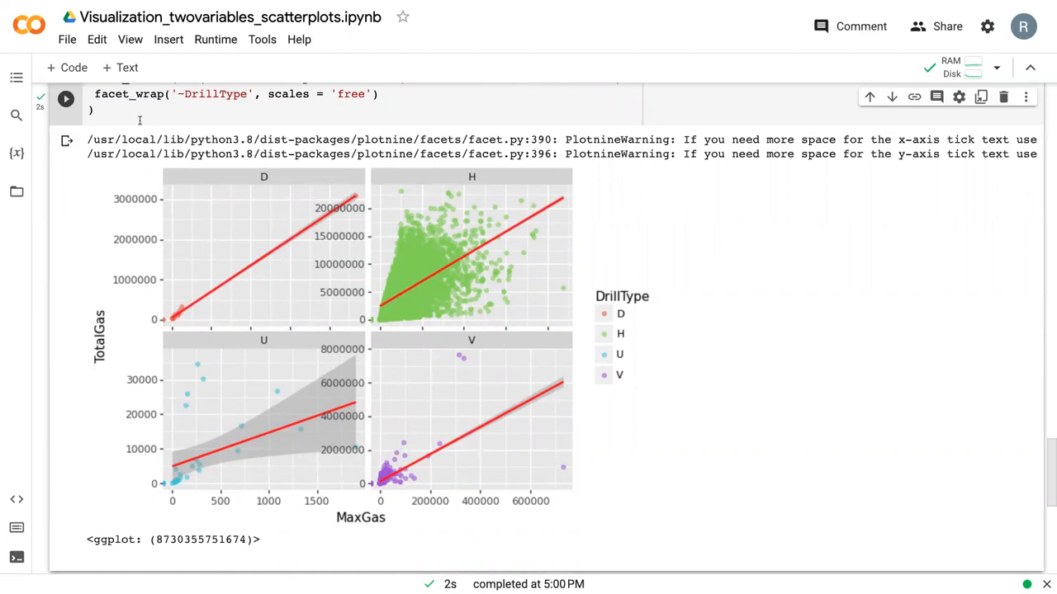
pyautogui.moveTo(319, 531)
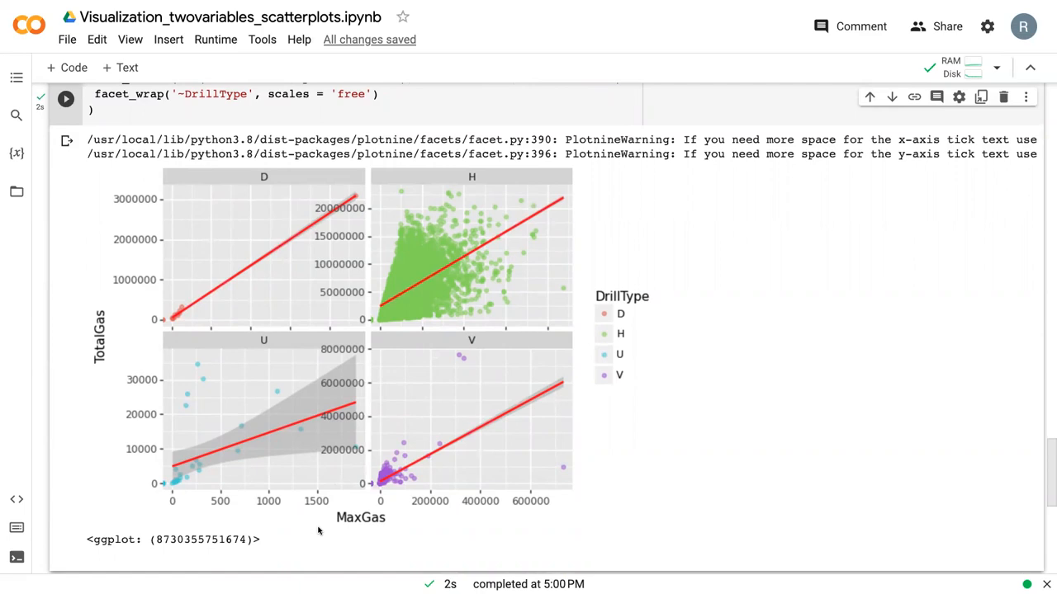
pyautogui.moveTo(427, 421)
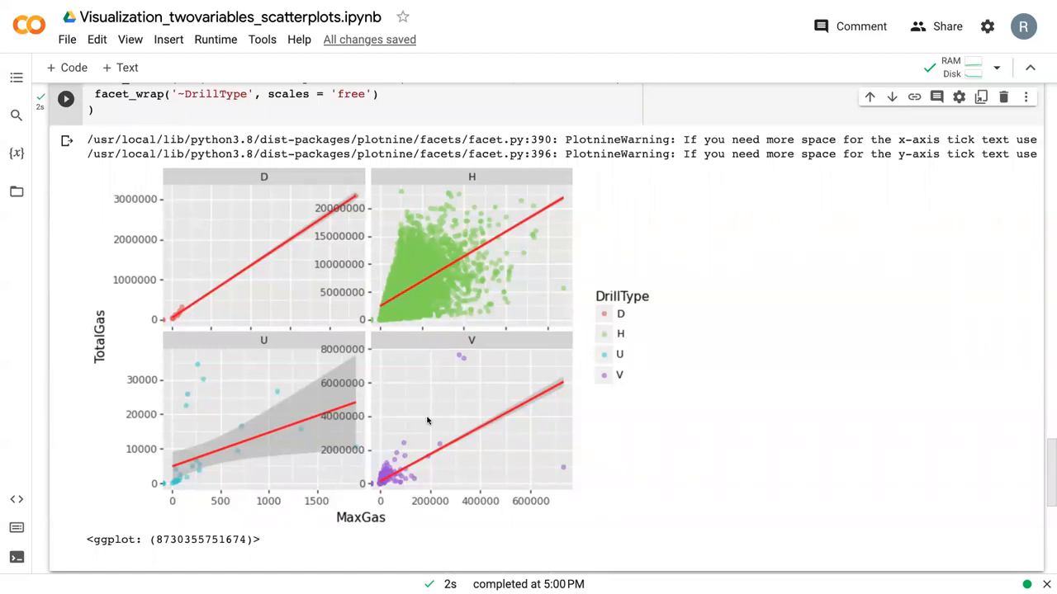
pyautogui.moveTo(229, 458)
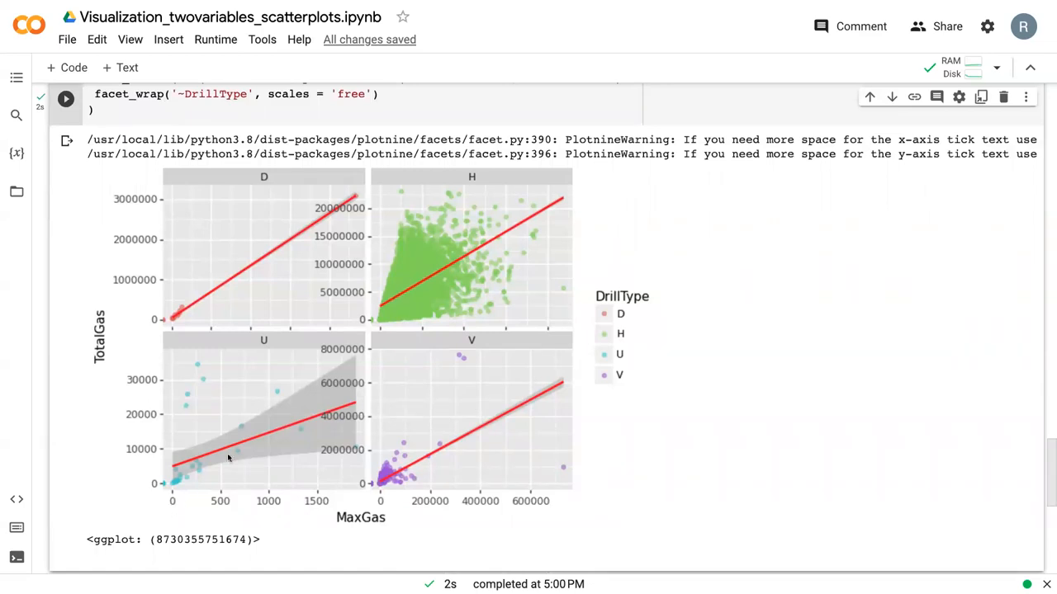
pyautogui.moveTo(388, 389)
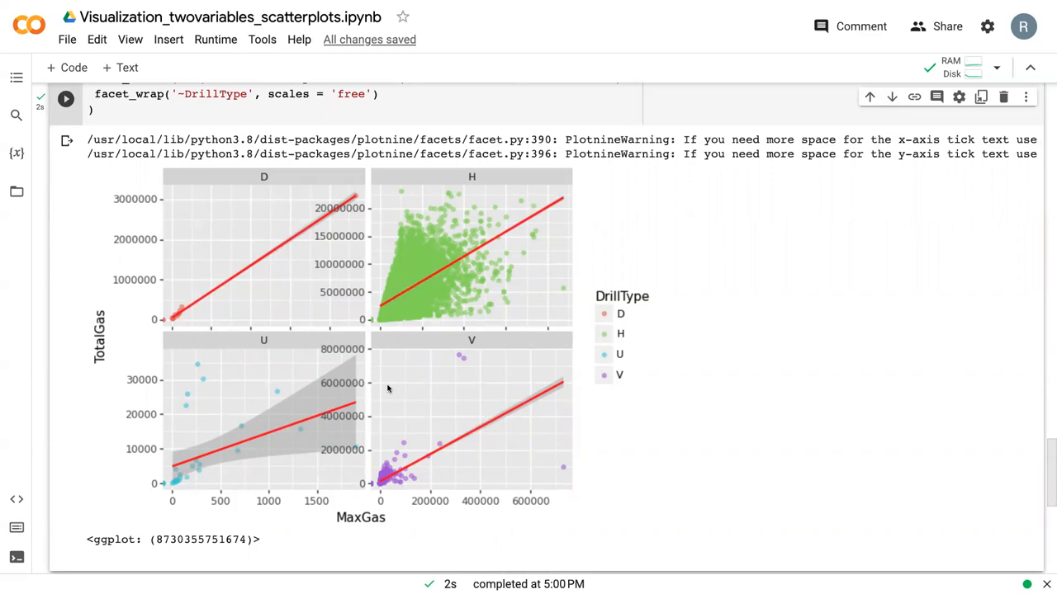
pyautogui.scroll(-3)
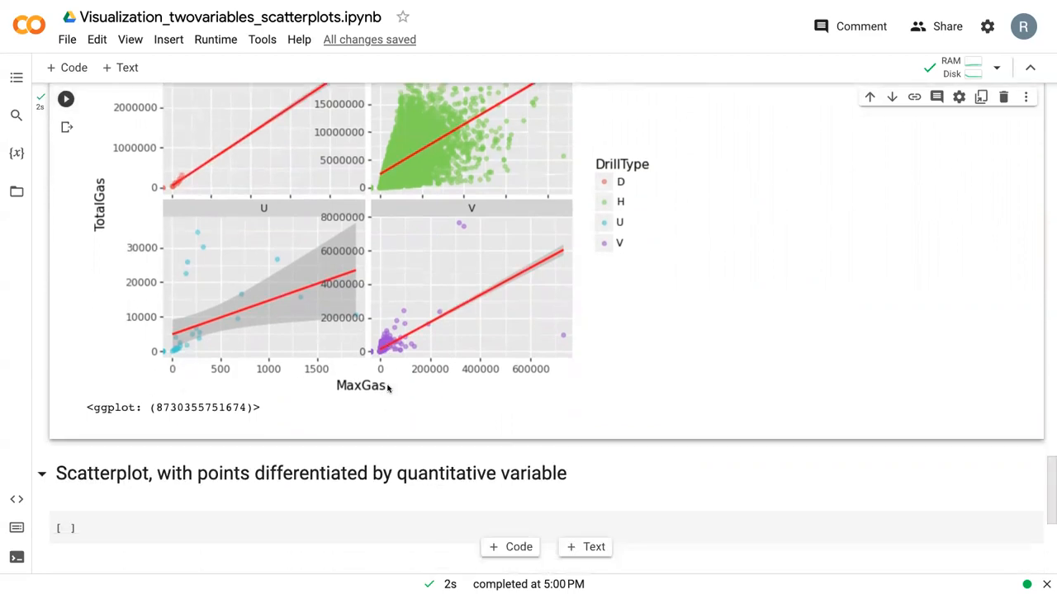
# - Scroll to the 'points differentiated by quantitative variable' scatterplot cell
pyautogui.scroll(-3)
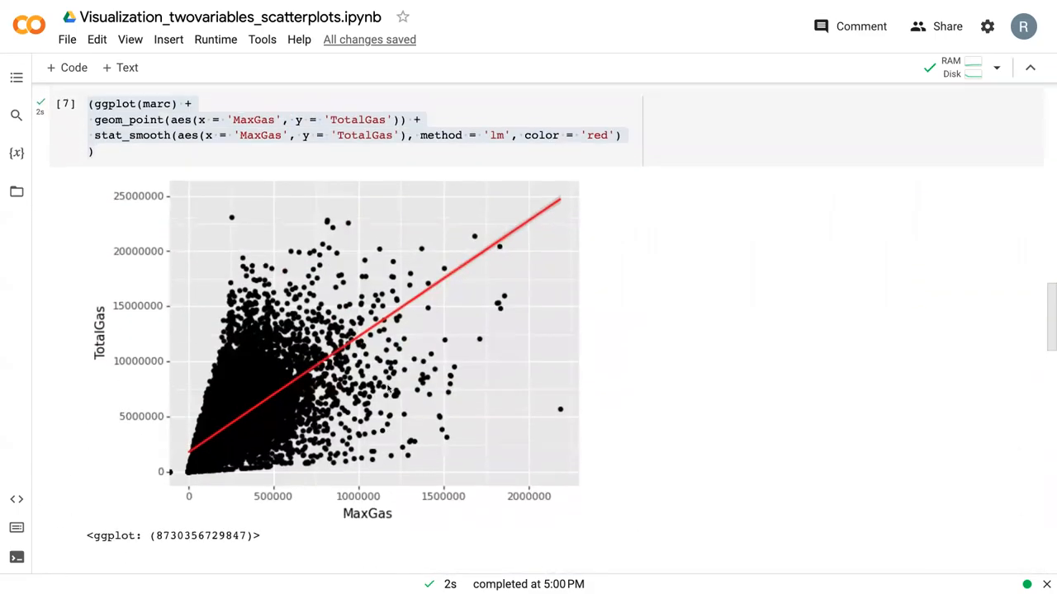
pyautogui.scroll(-3)
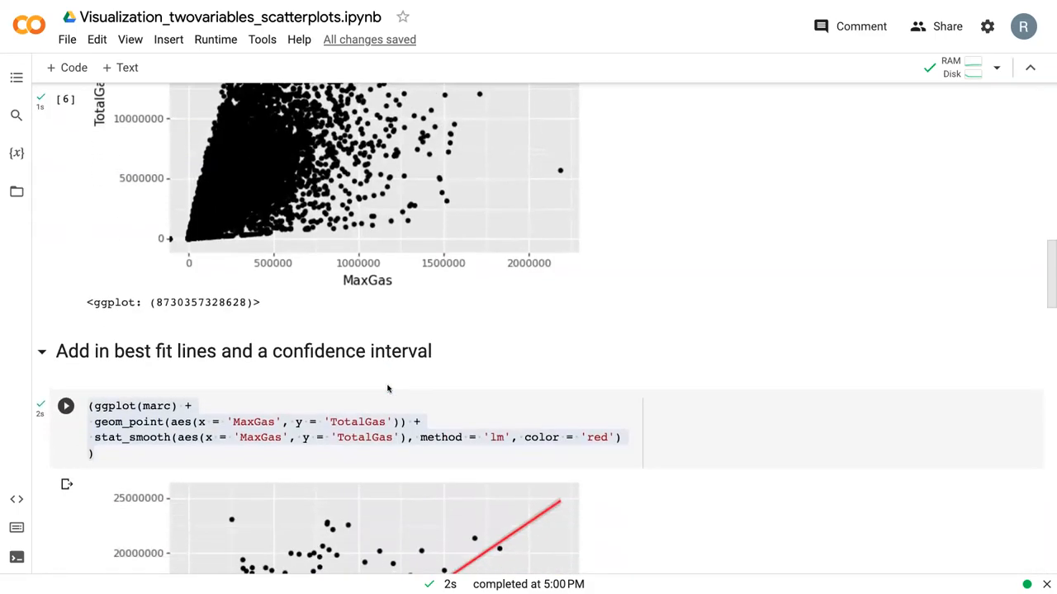
pyautogui.scroll(3)
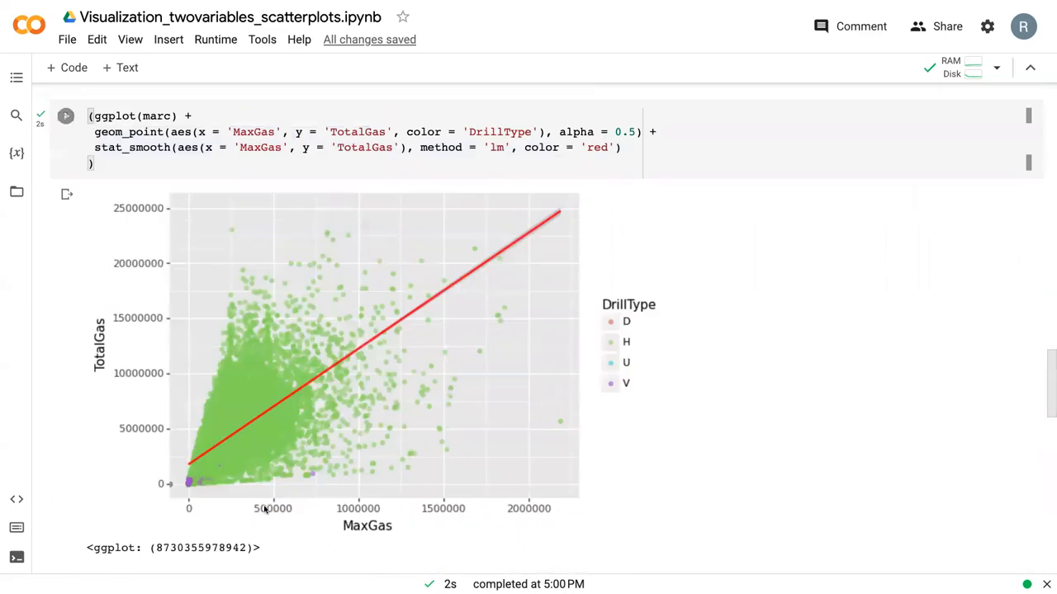
pyautogui.scroll(-3)
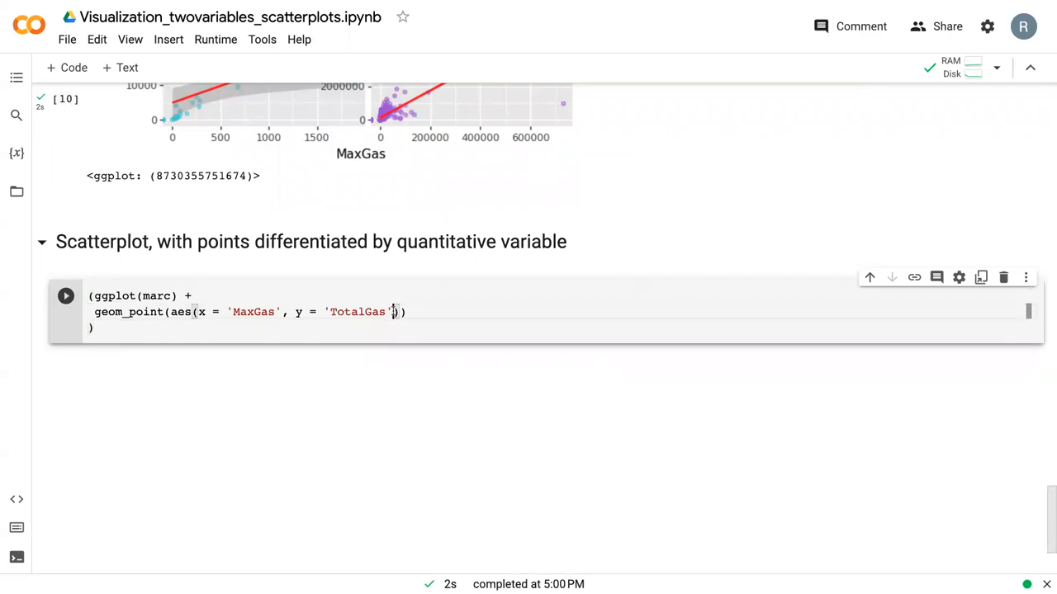
# - Add color = 'PerfIntervalLength' after y = 'TotalGas' in geom_point's aes()
pyautogui.write(', color =')
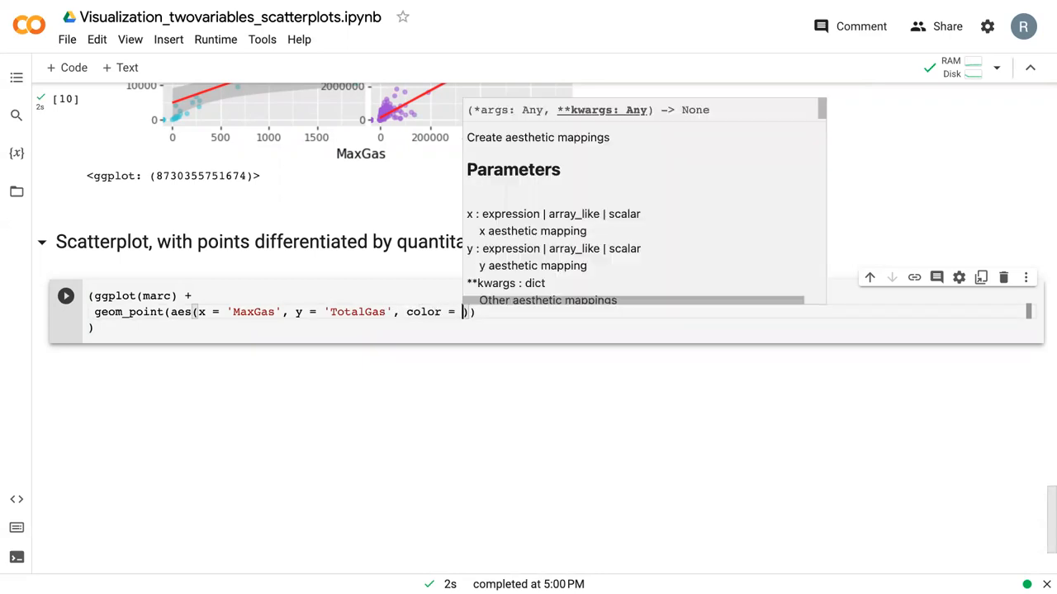
pyautogui.write("'")
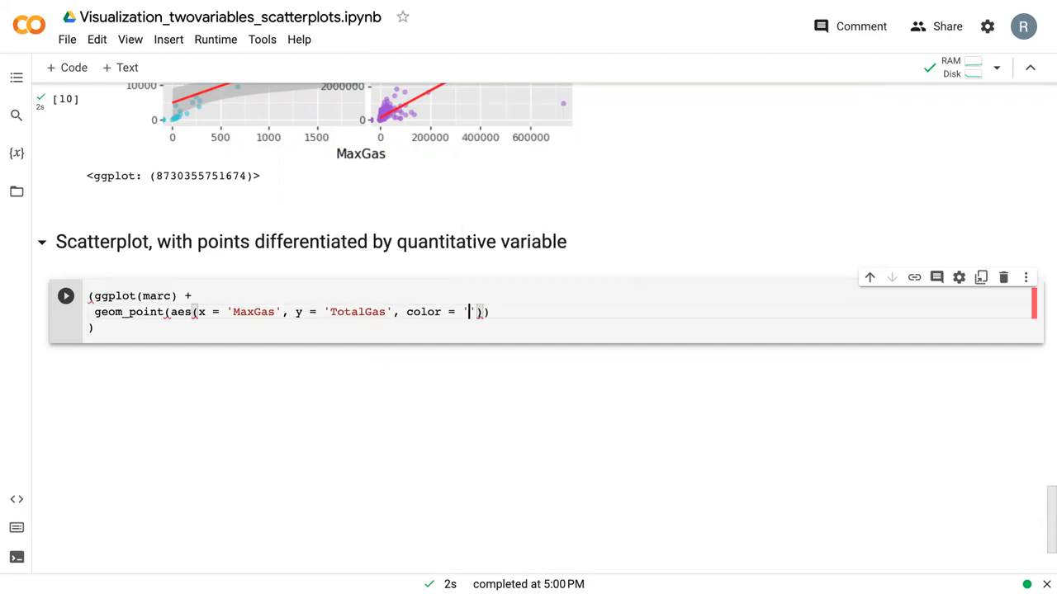
pyautogui.write('PerfInterva')
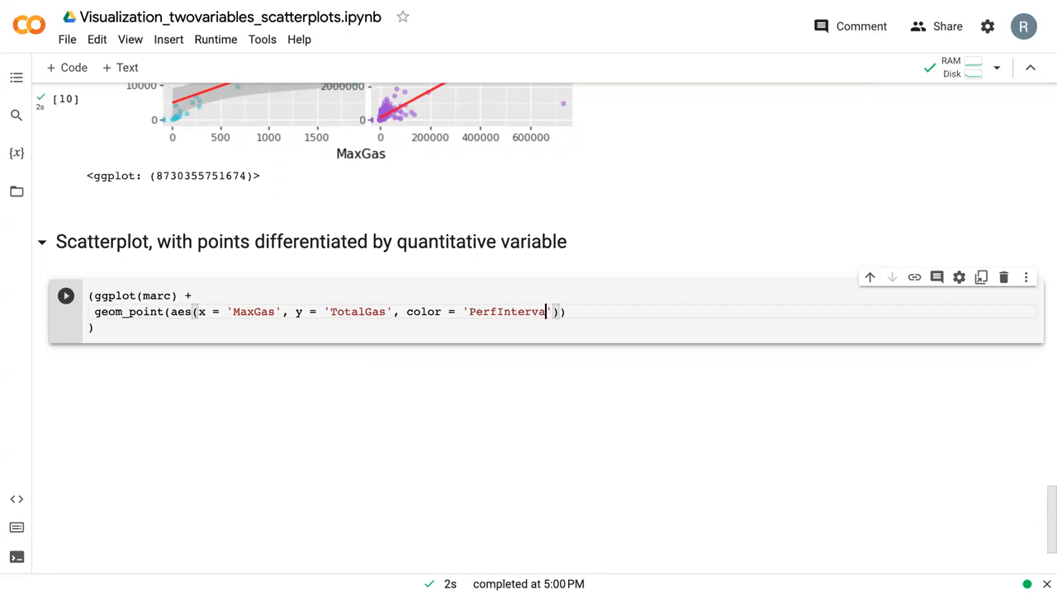
pyautogui.write('Le')
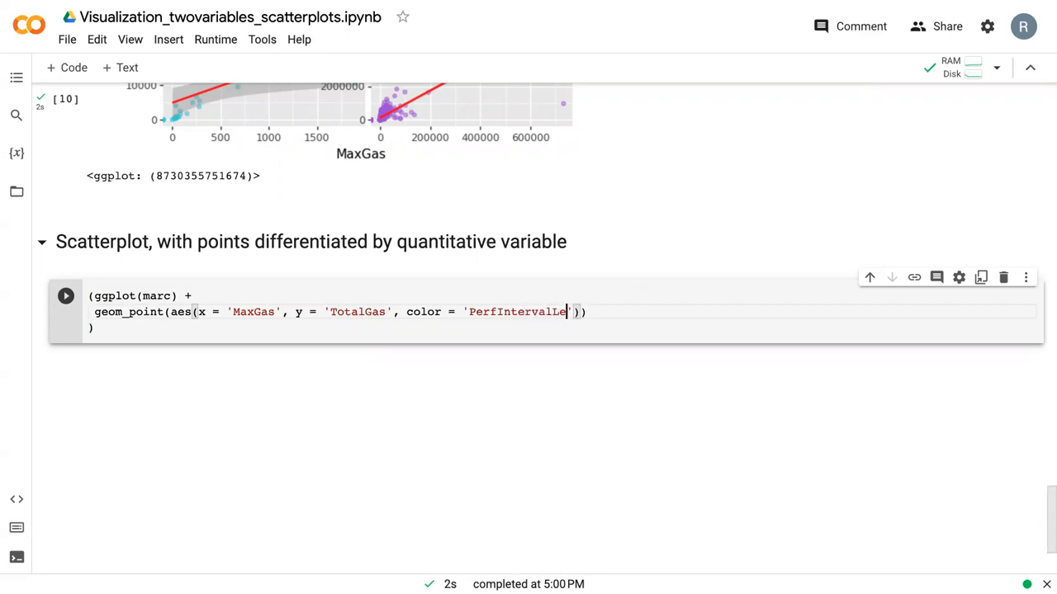
pyautogui.write('ngth')
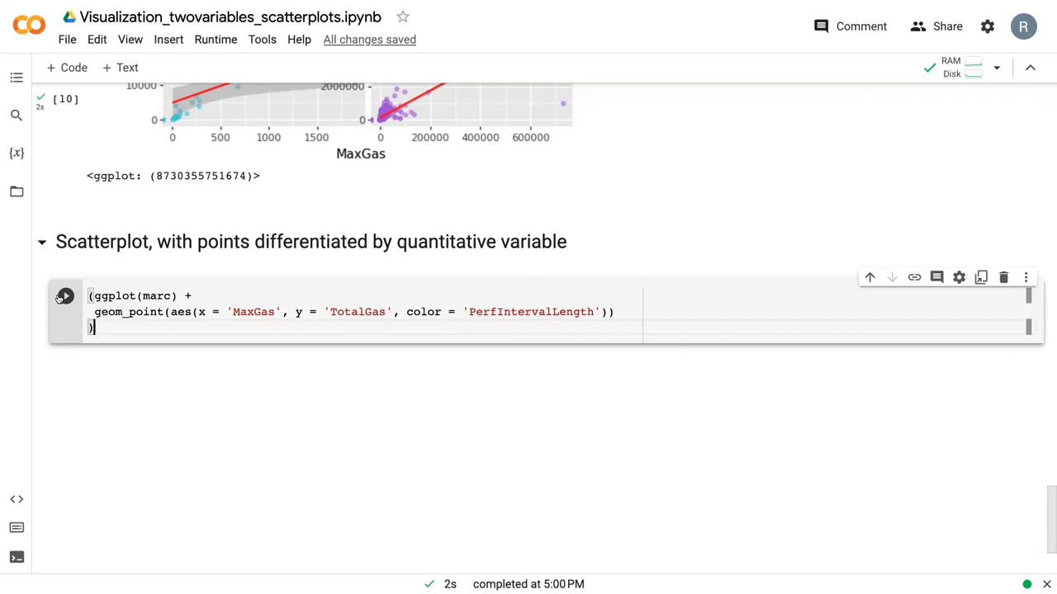
# - Run the cell to draw the plot with a PerfIntervalLength colour bar
pyautogui.click(66, 295)
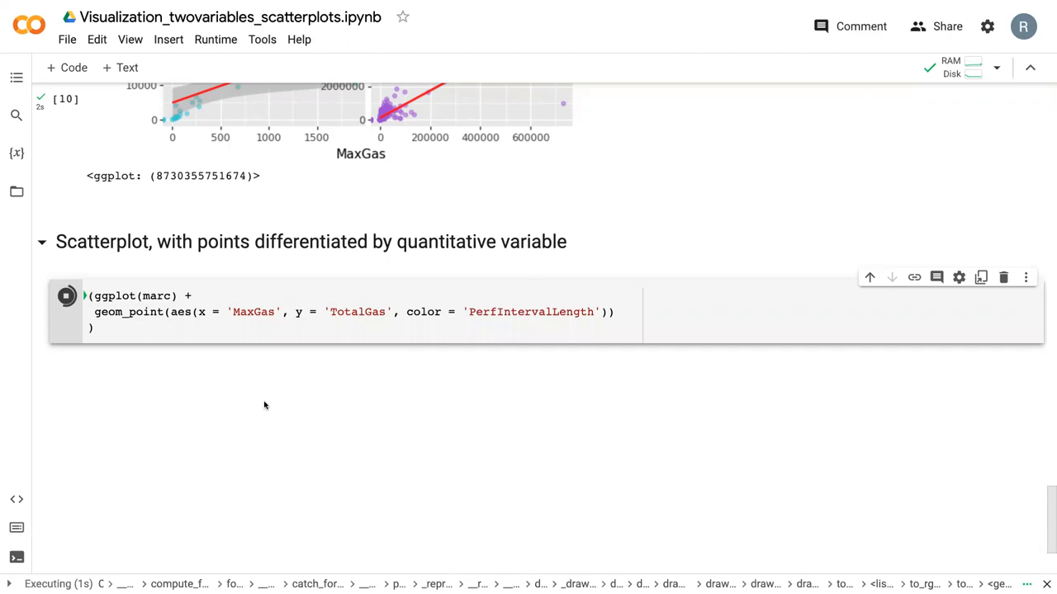
pyautogui.click(66, 296)
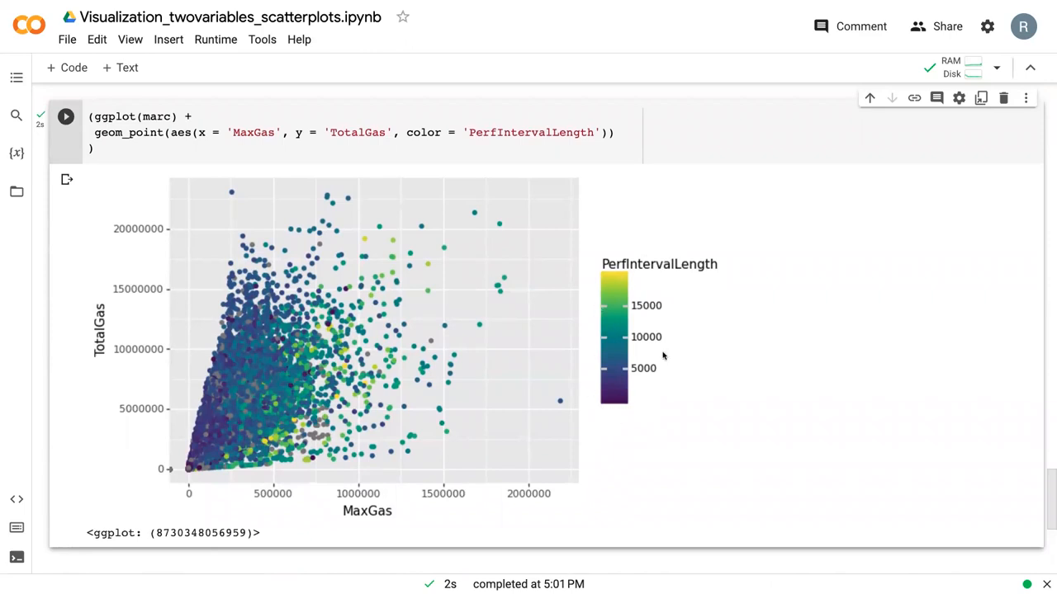
pyautogui.moveTo(658, 266)
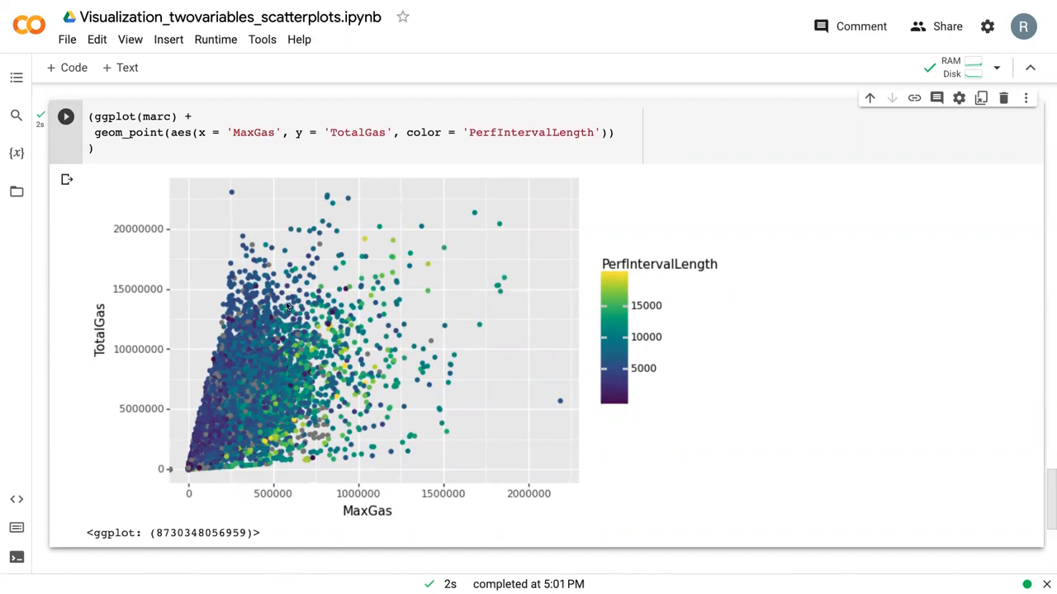
pyautogui.moveTo(488, 386)
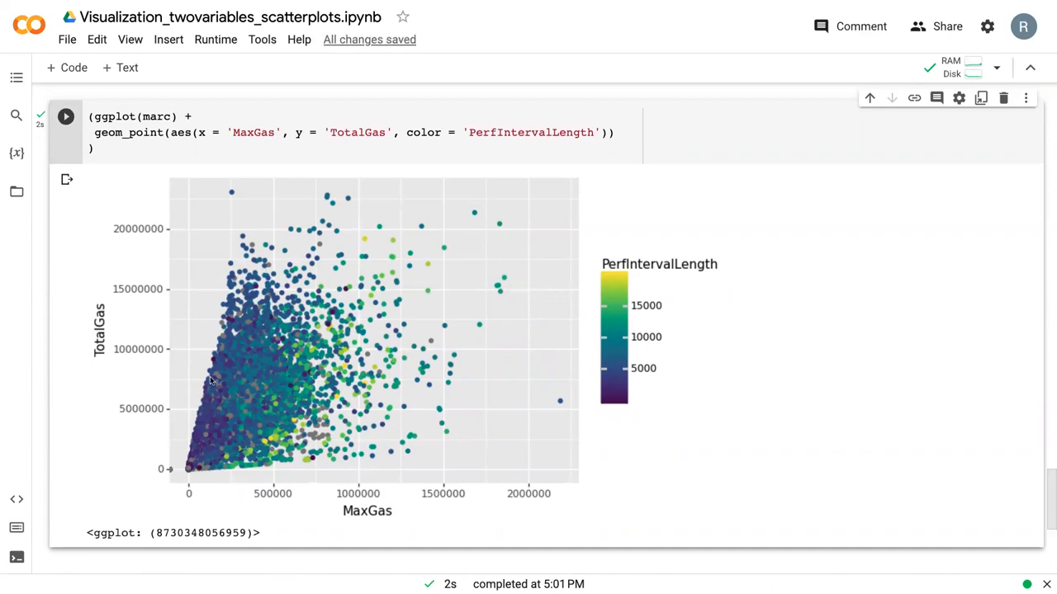
pyautogui.moveTo(260, 227)
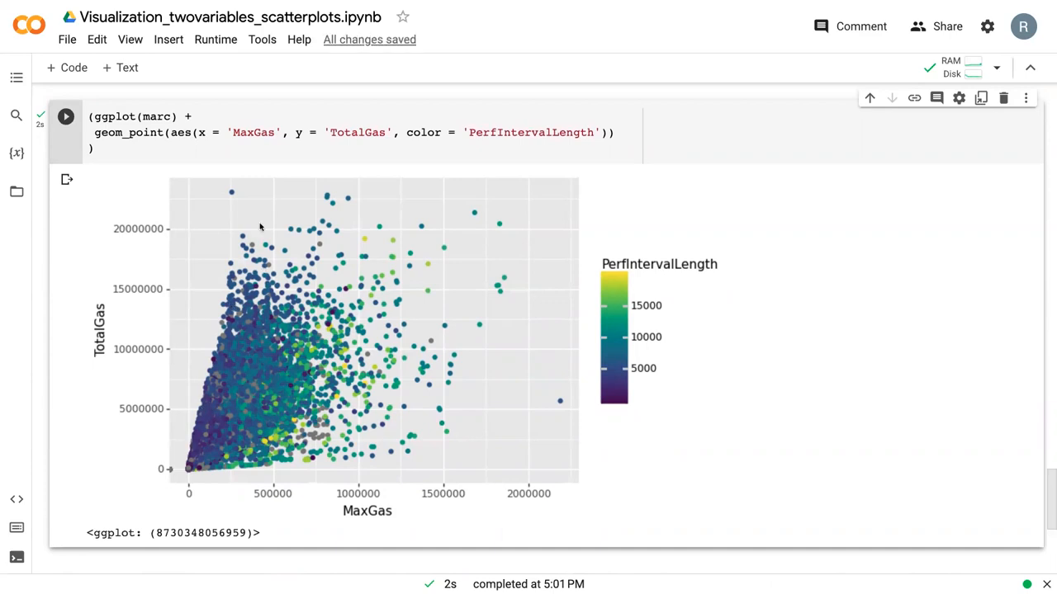
pyautogui.moveTo(390, 328)
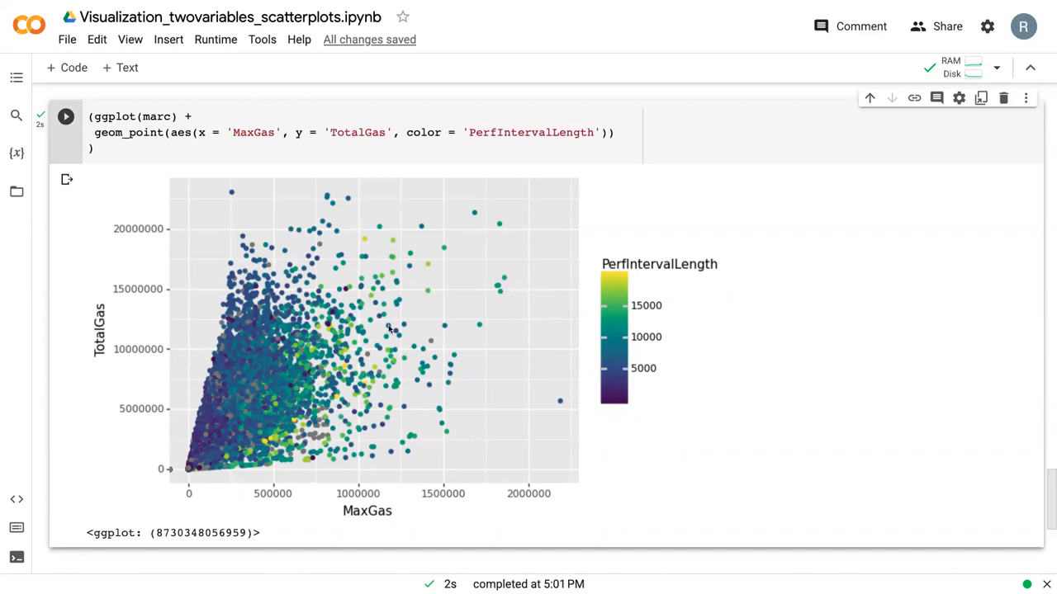
pyautogui.moveTo(316, 433)
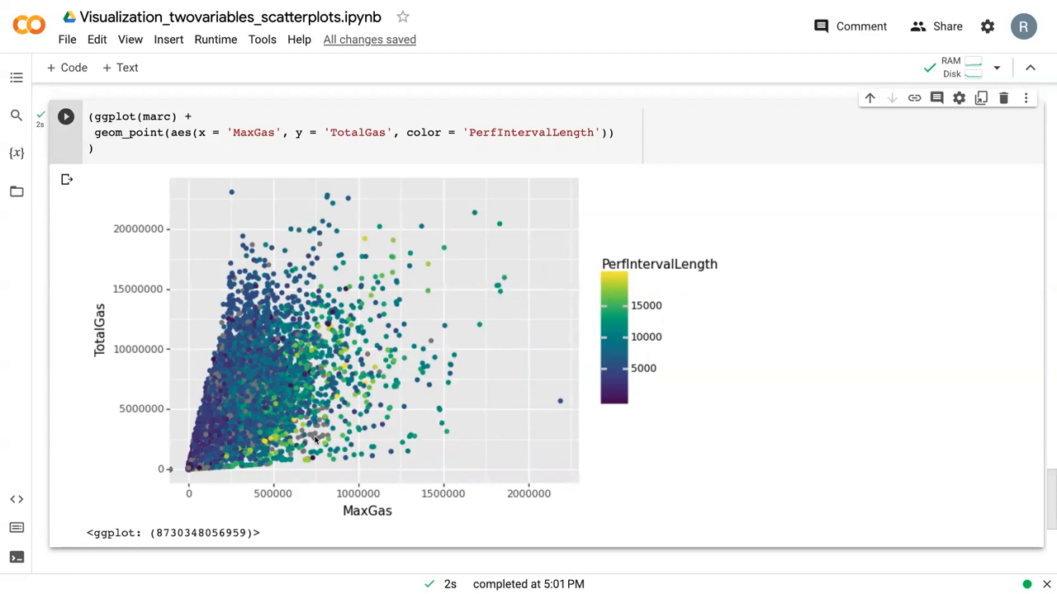
pyautogui.moveTo(318, 439)
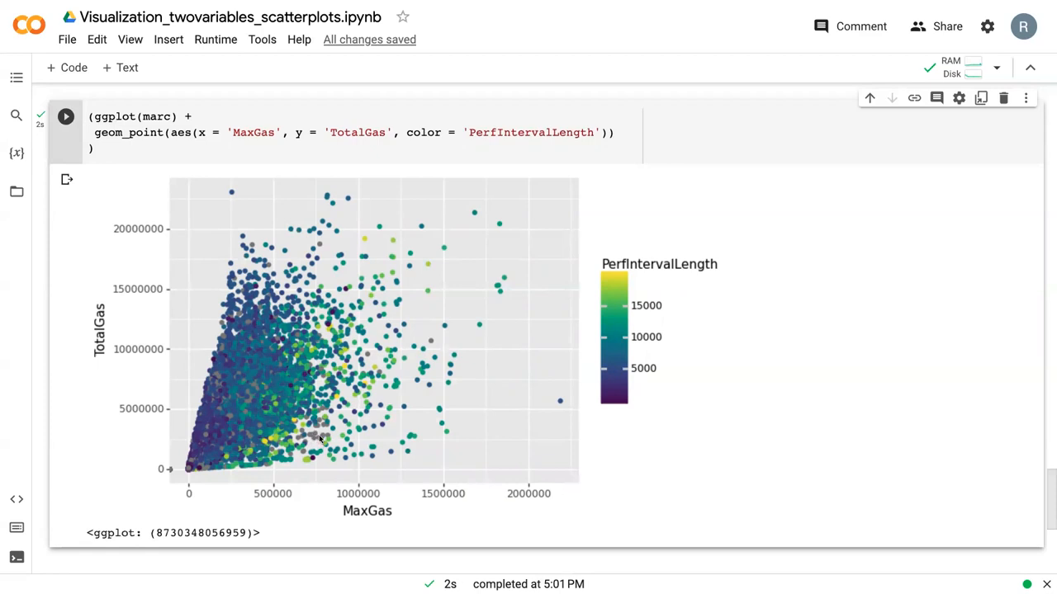
pyautogui.moveTo(306, 440)
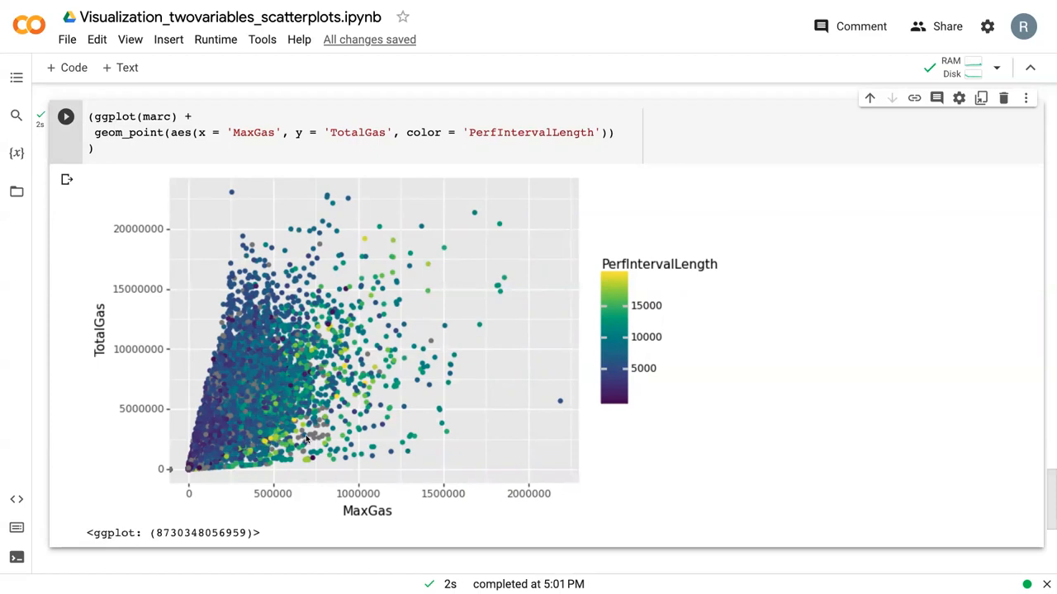
pyautogui.moveTo(320, 438)
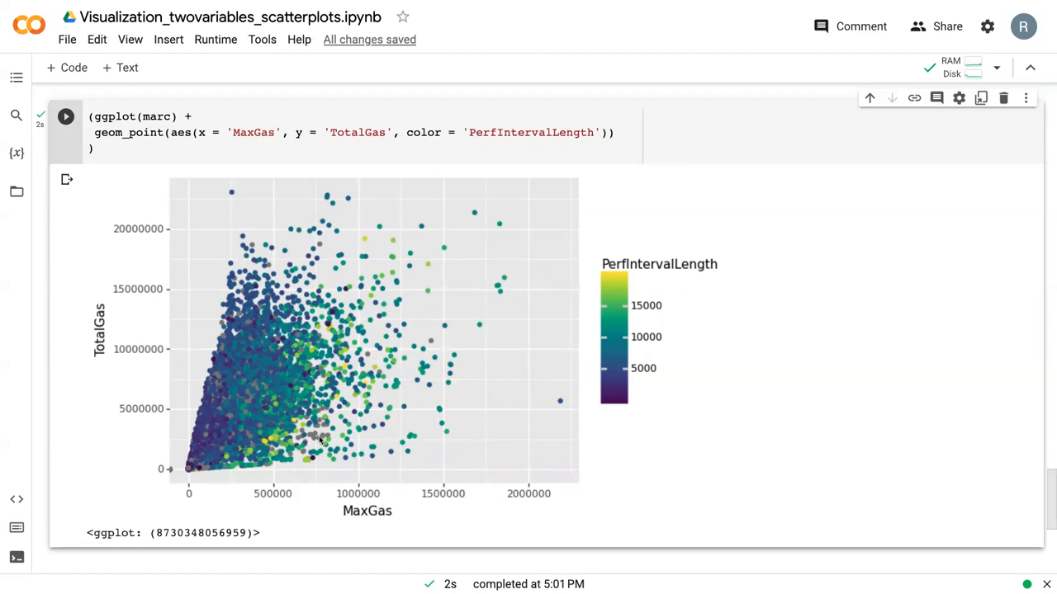
pyautogui.moveTo(328, 433)
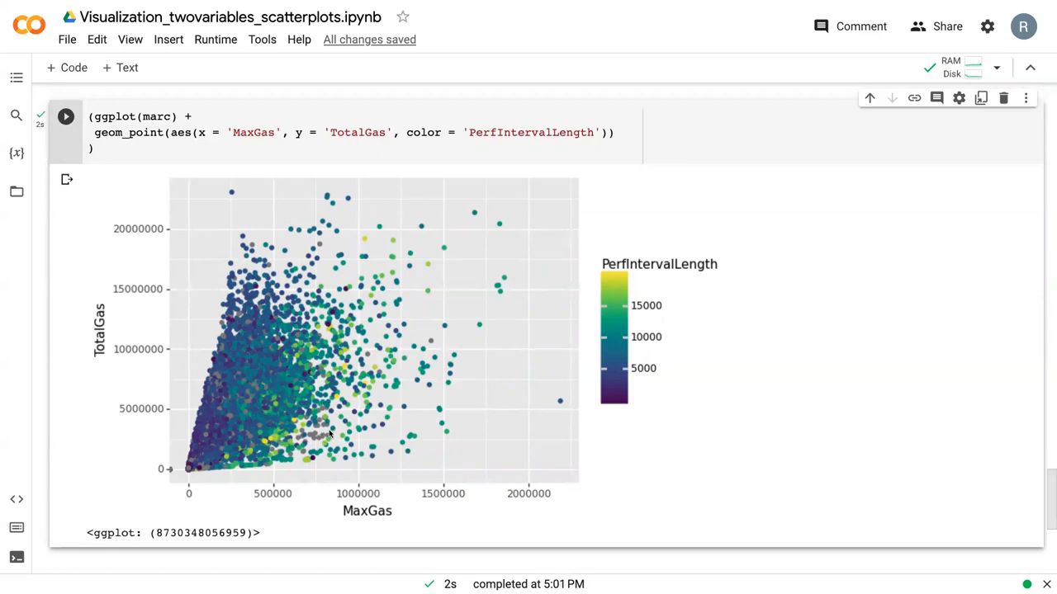
pyautogui.moveTo(312, 446)
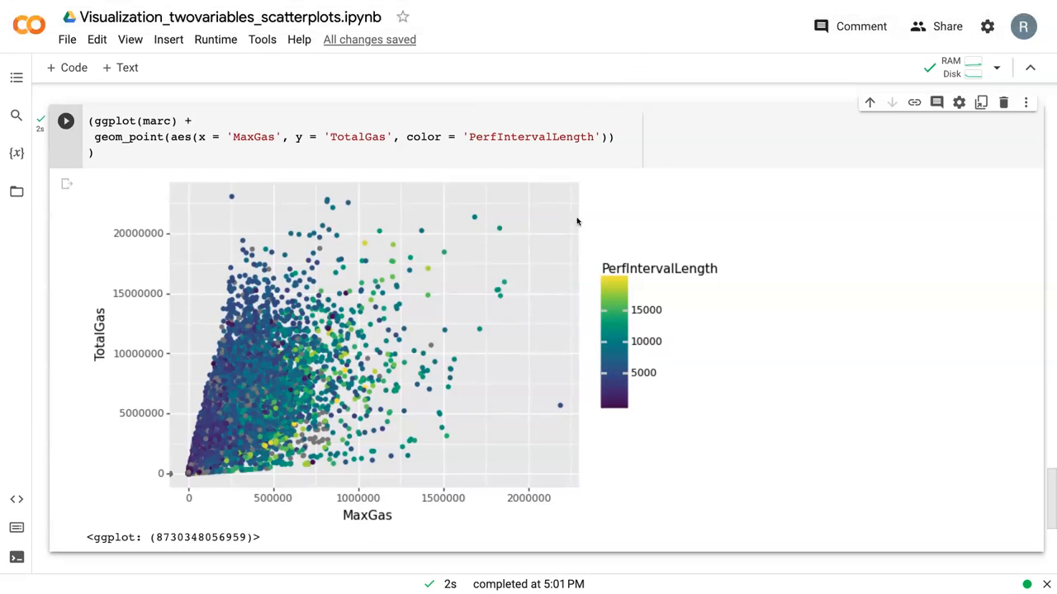
pyautogui.moveTo(681, 31)
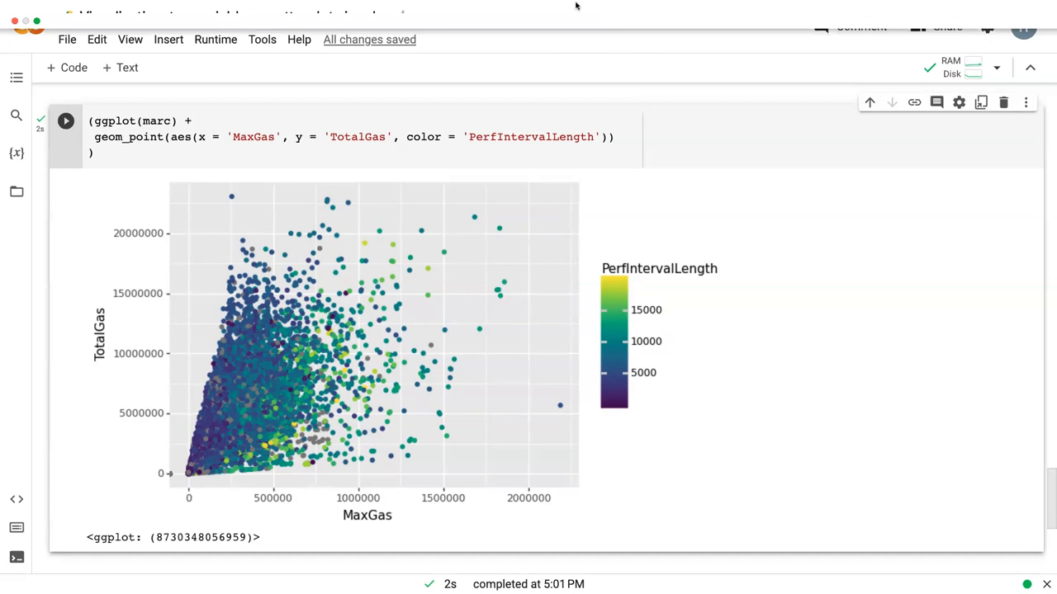
pyautogui.moveTo(754, 38)
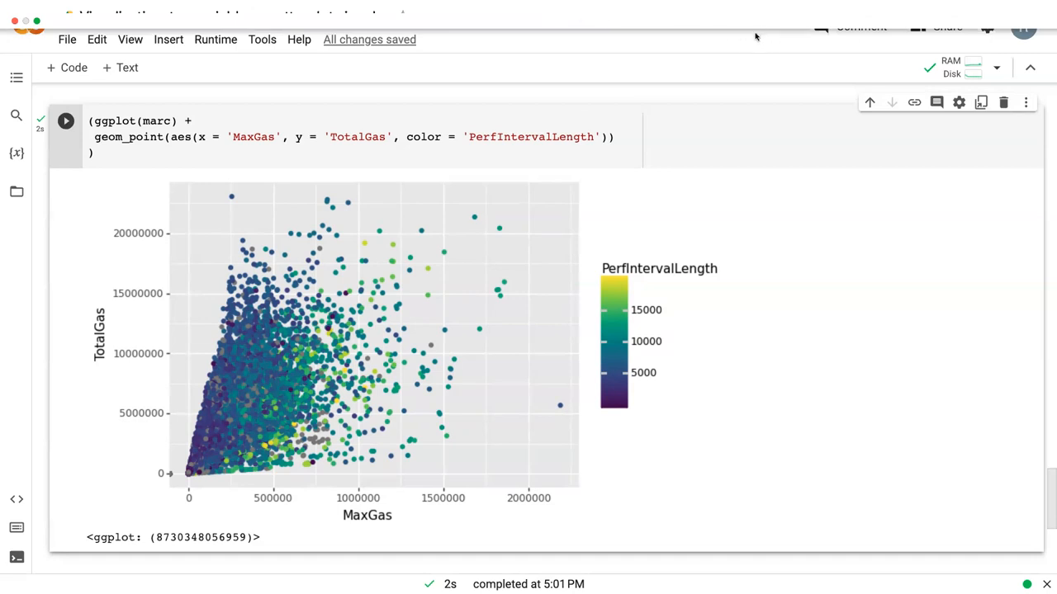